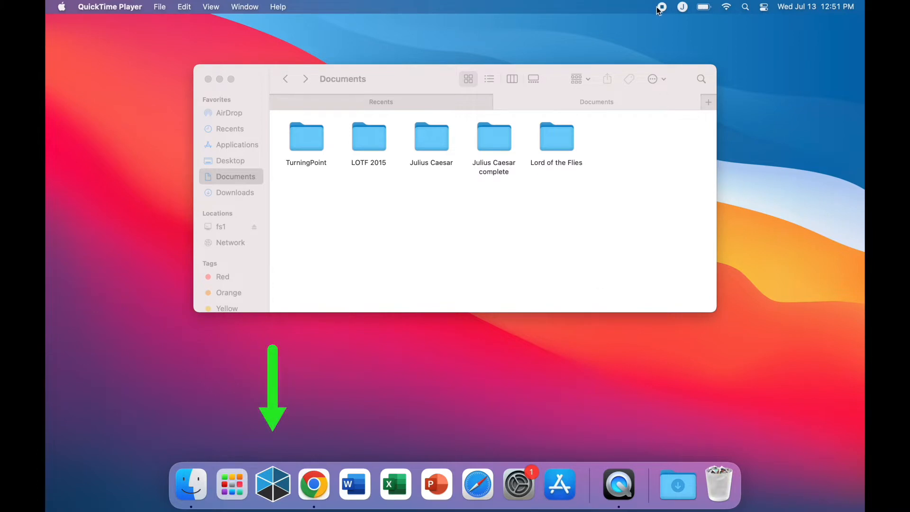
pyautogui.moveTo(273, 483)
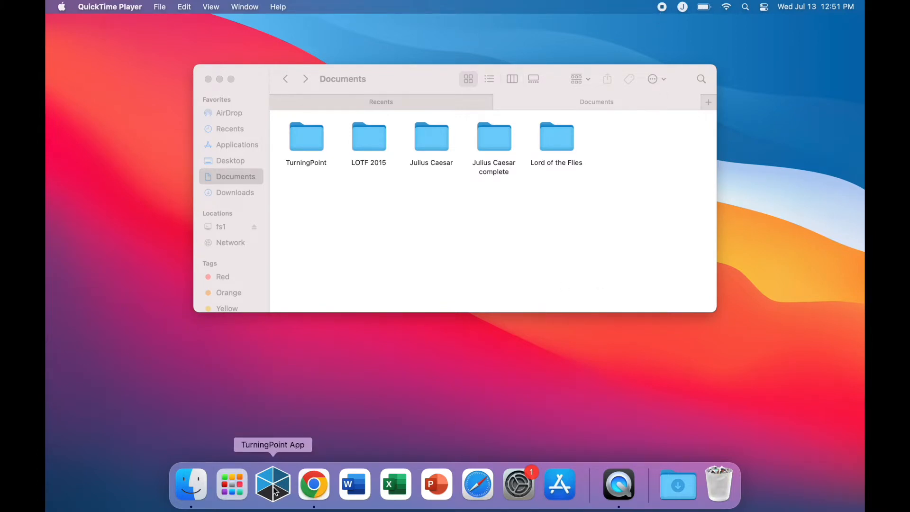
# Launch TurningPoint App from its Dock icon
pyautogui.click(273, 483)
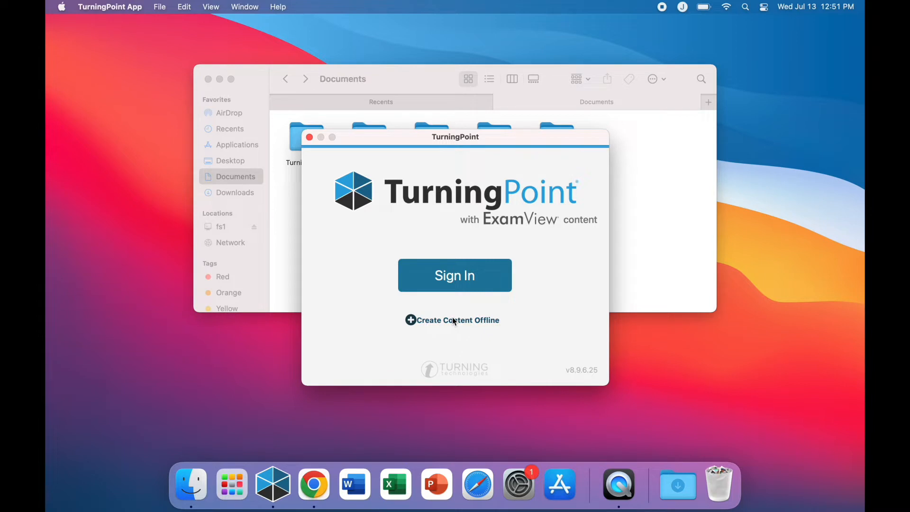
pyautogui.moveTo(465, 325)
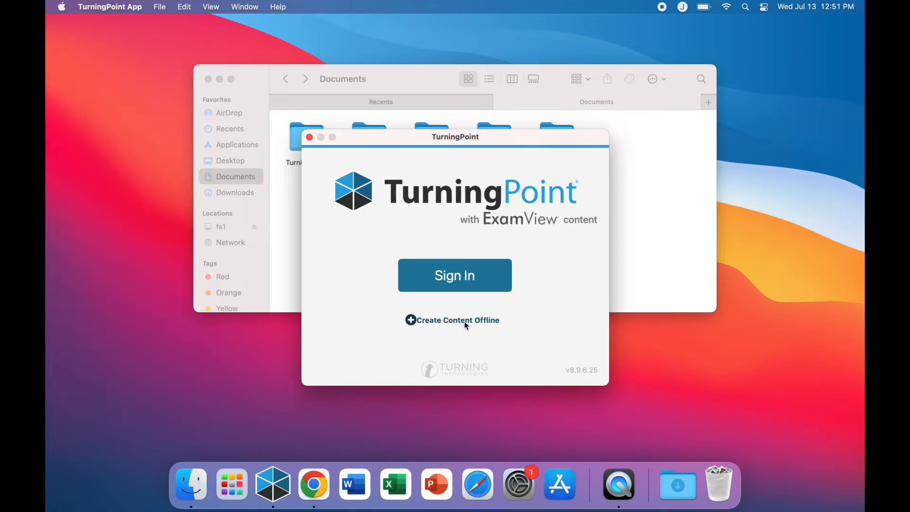
# Choose Create Content Offline and switch the dashboard to the CONTENT tab
pyautogui.click(457, 320)
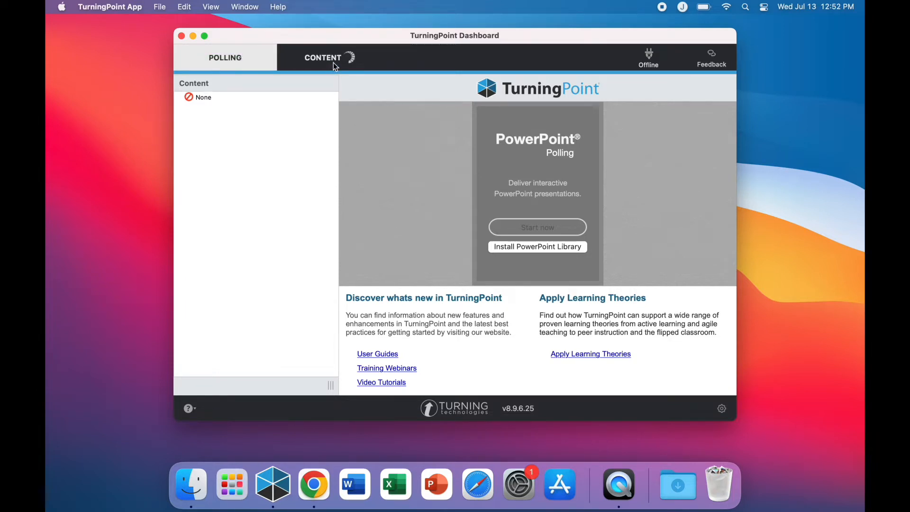
pyautogui.click(323, 58)
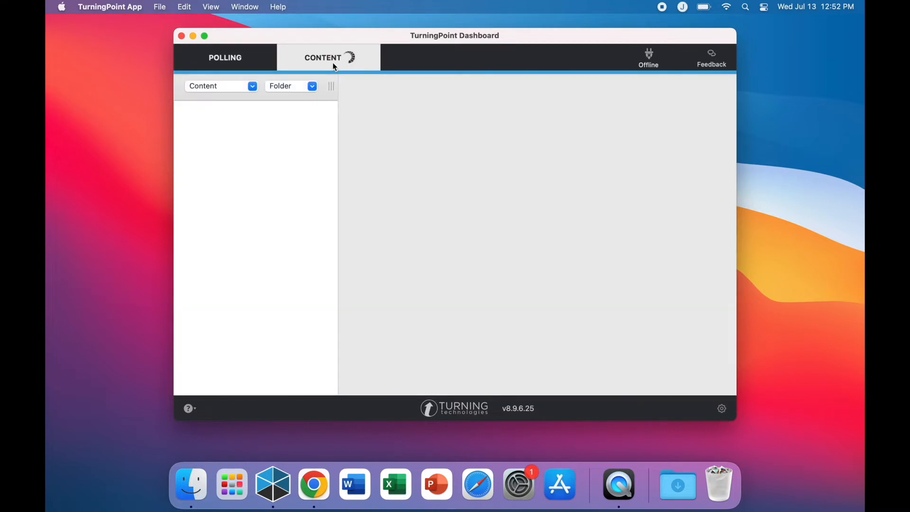
pyautogui.moveTo(317, 78)
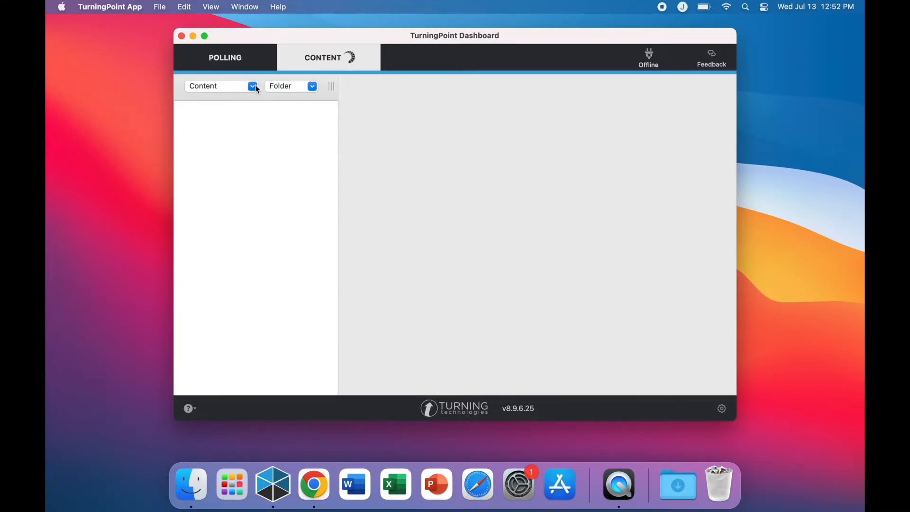
# Import the Julius Caesar, Julius Caesar complete, Lord of the Flies and LOTF 2015 folders
pyautogui.click(251, 85)
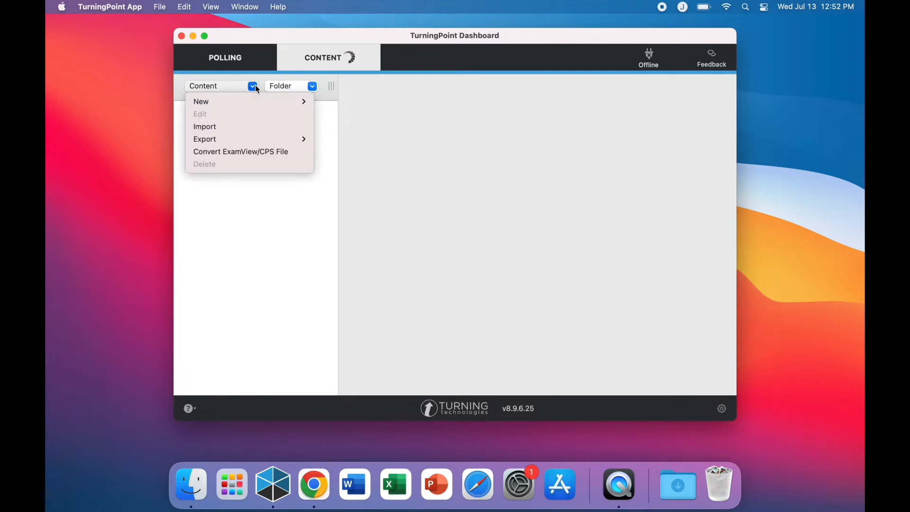
pyautogui.moveTo(266, 152)
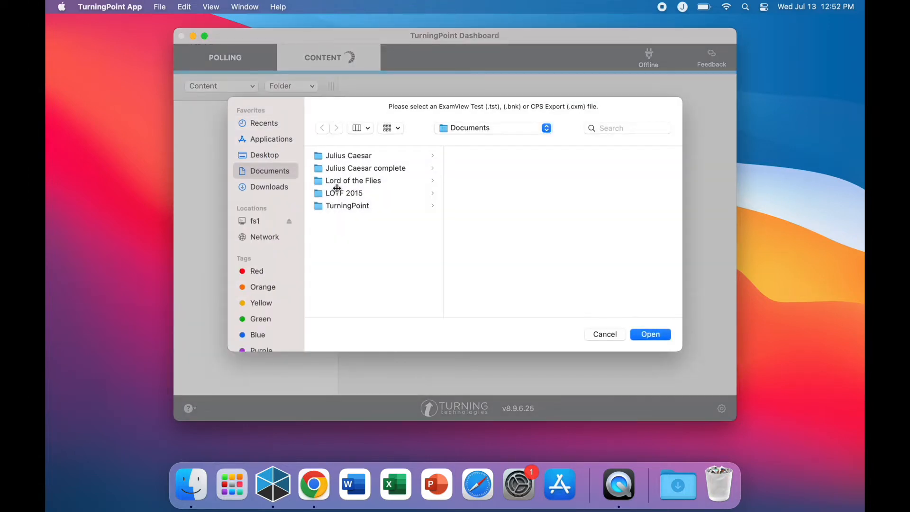
pyautogui.click(343, 193)
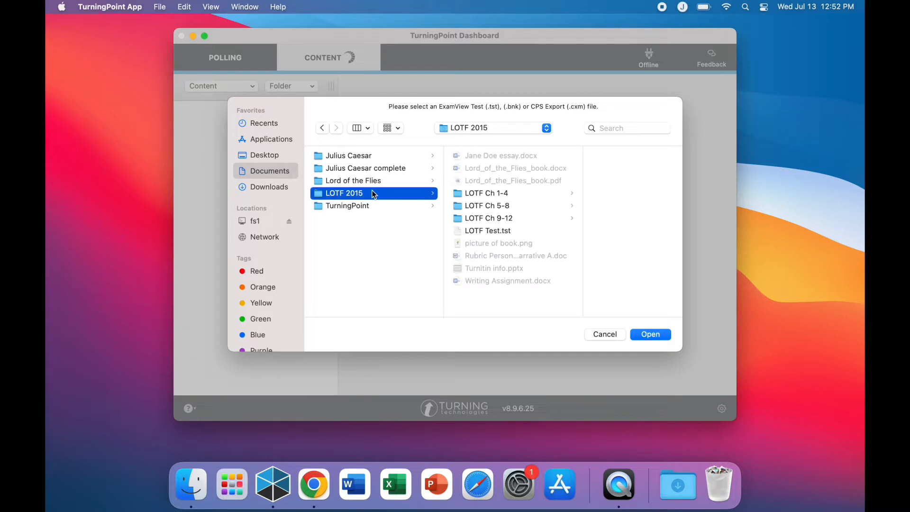
pyautogui.moveTo(368, 188)
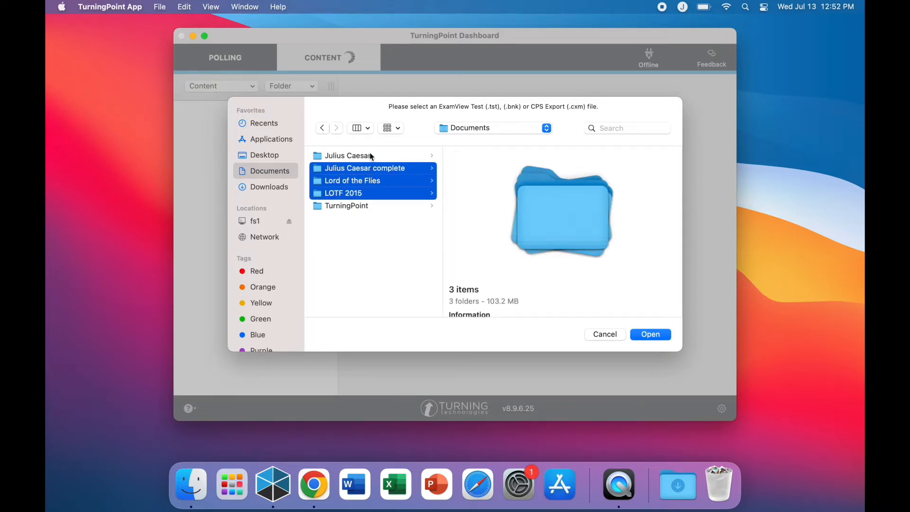
pyautogui.click(347, 155)
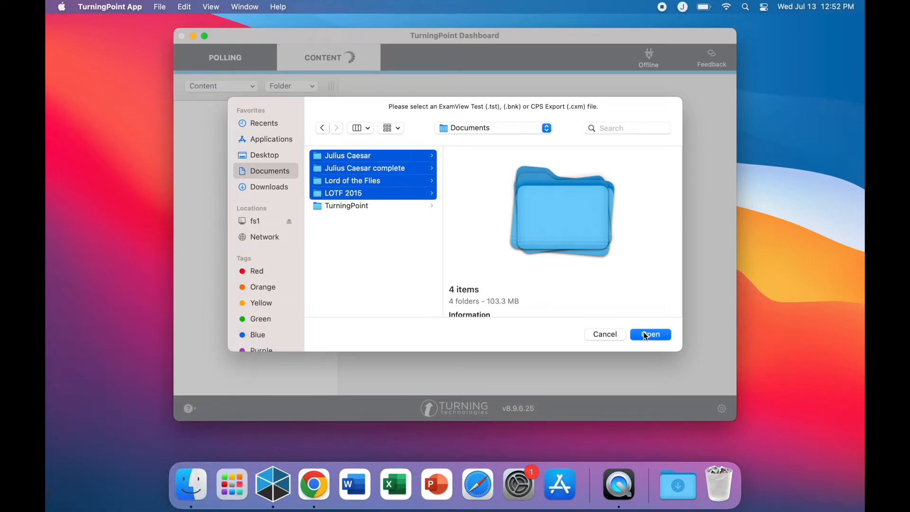
pyautogui.click(650, 334)
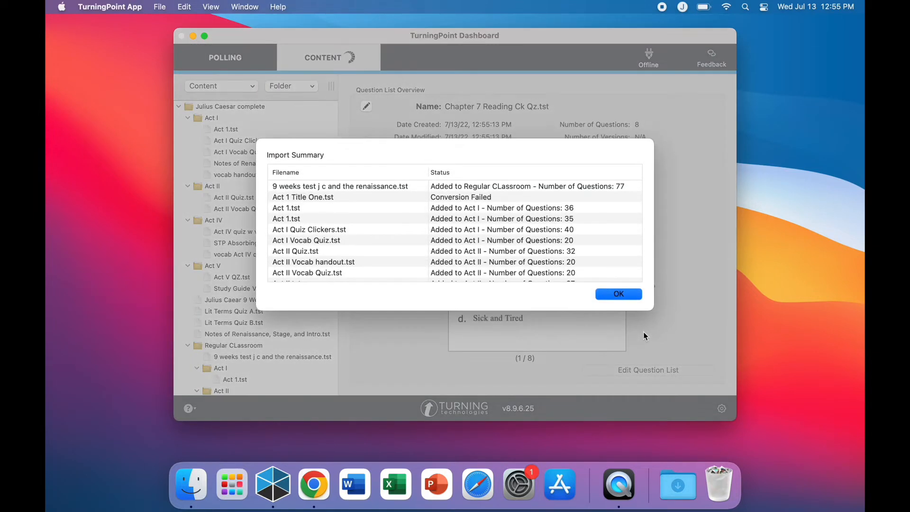
pyautogui.moveTo(663, 311)
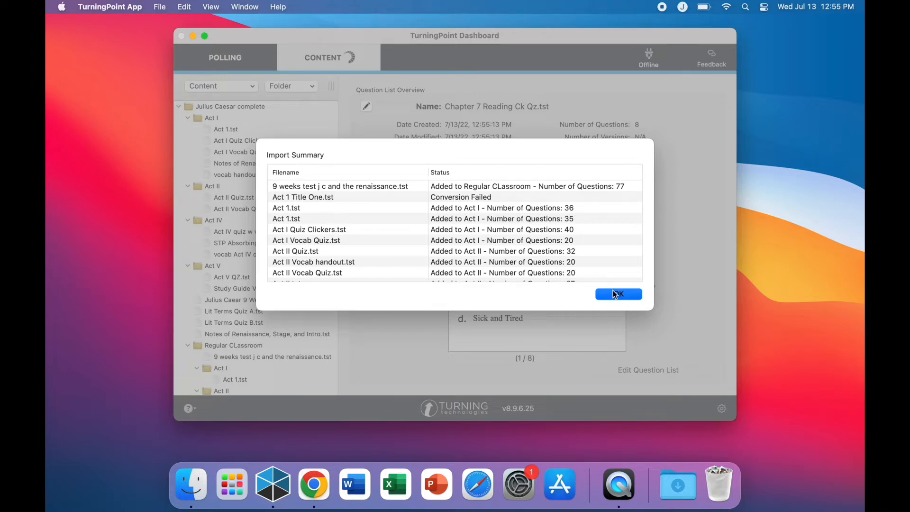
# Dismiss the Import Summary dialog with OK
pyautogui.click(617, 294)
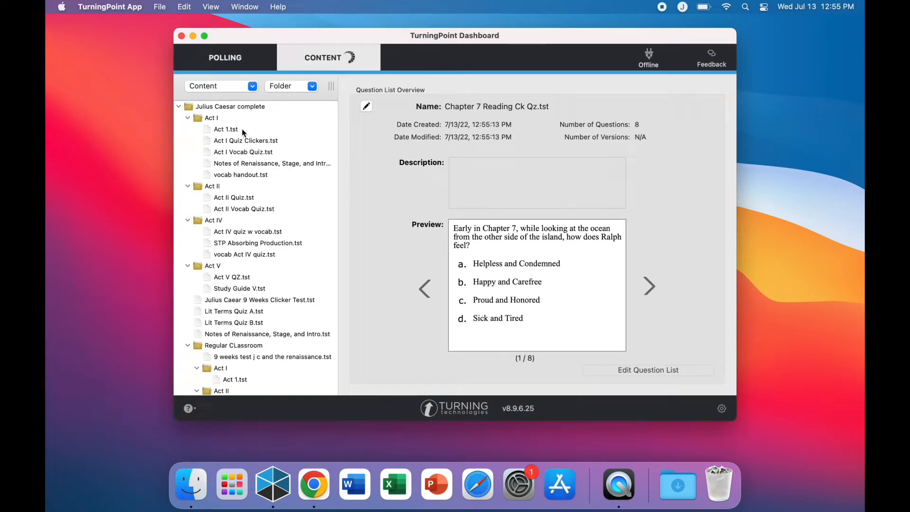
# Select Act 1.tst and page its Preview forward to question 5
pyautogui.click(225, 129)
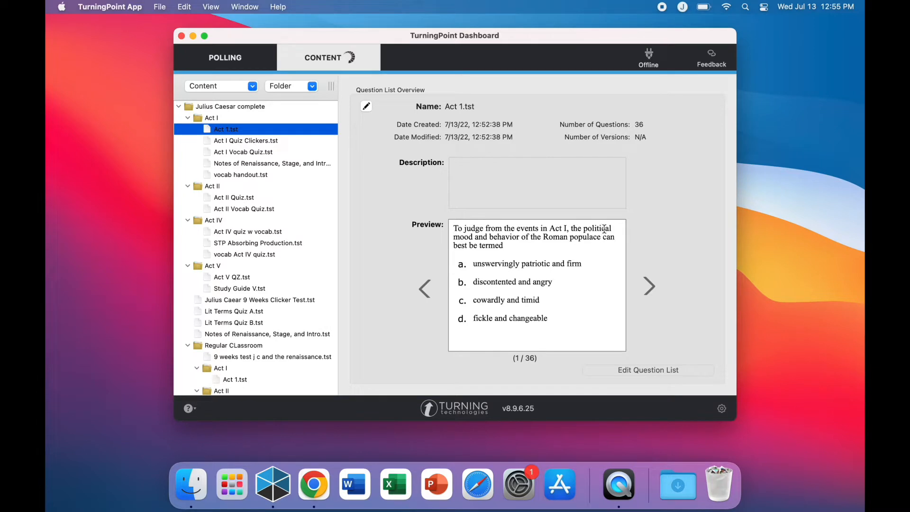
pyautogui.moveTo(649, 287)
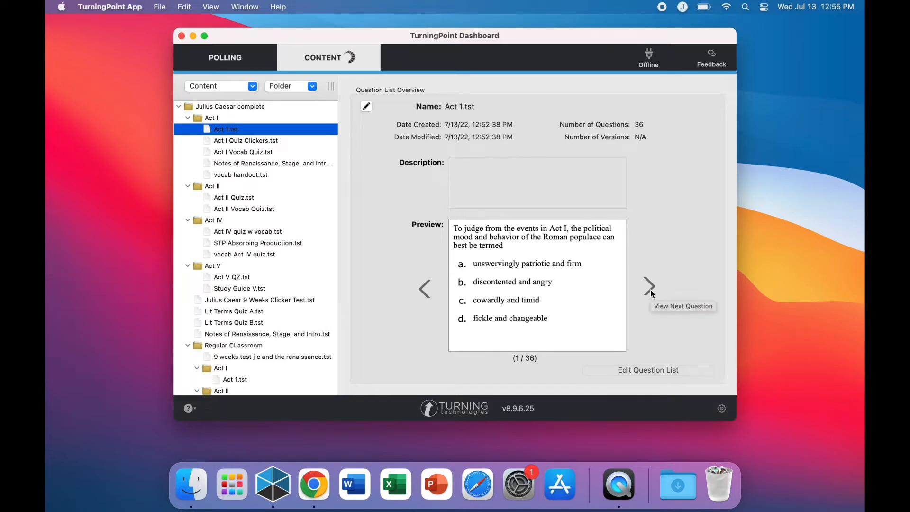
pyautogui.click(649, 286)
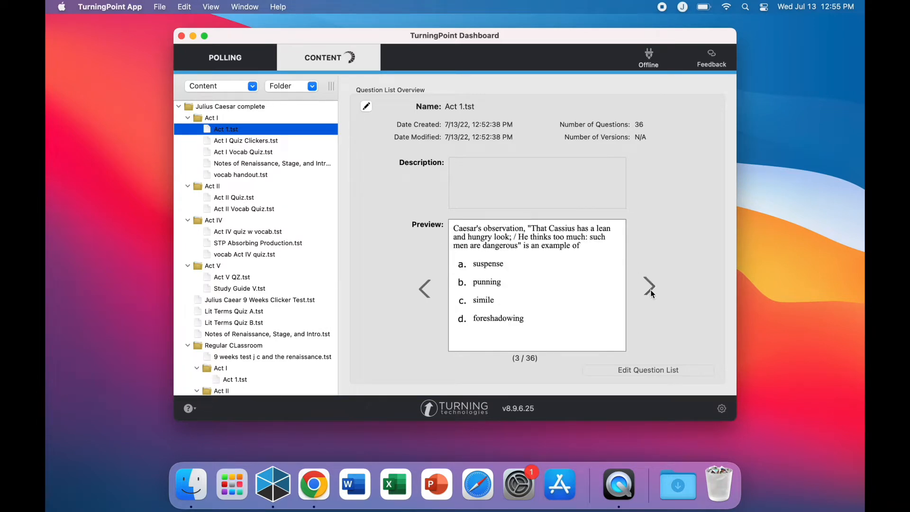
pyautogui.click(649, 287)
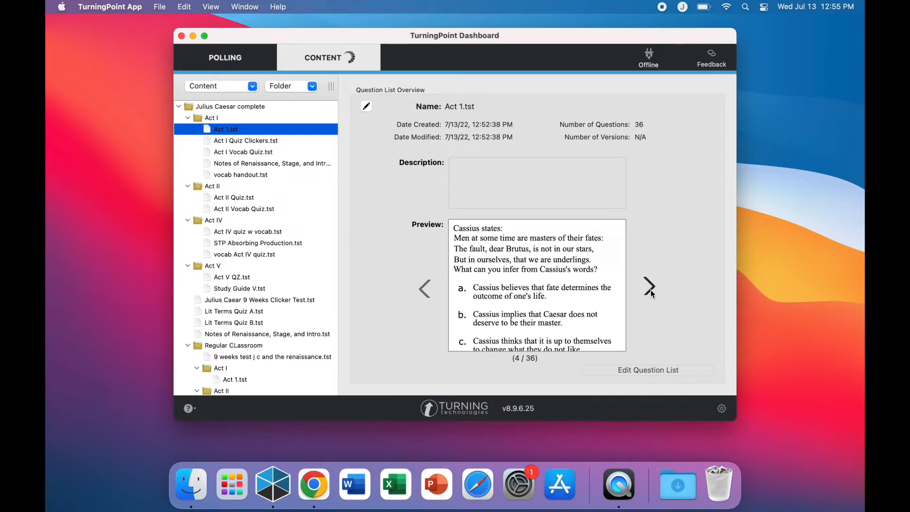
pyautogui.click(649, 287)
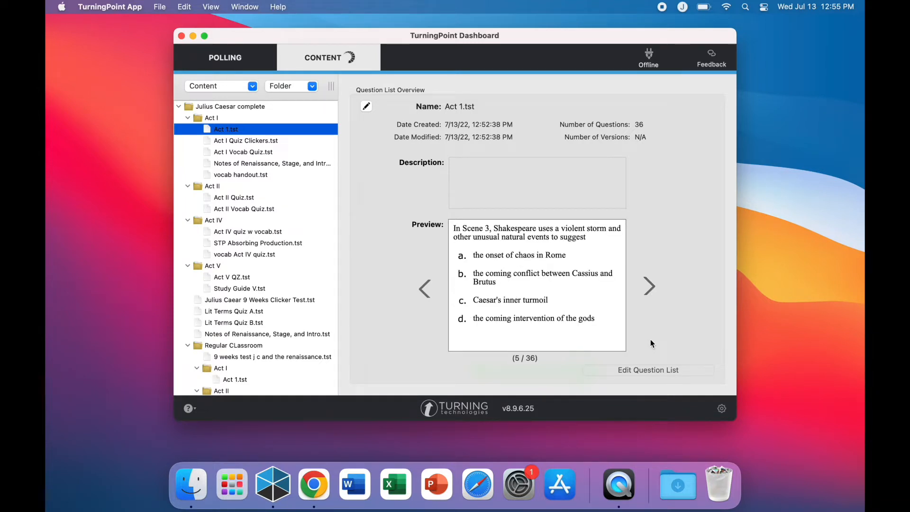
pyautogui.click(648, 369)
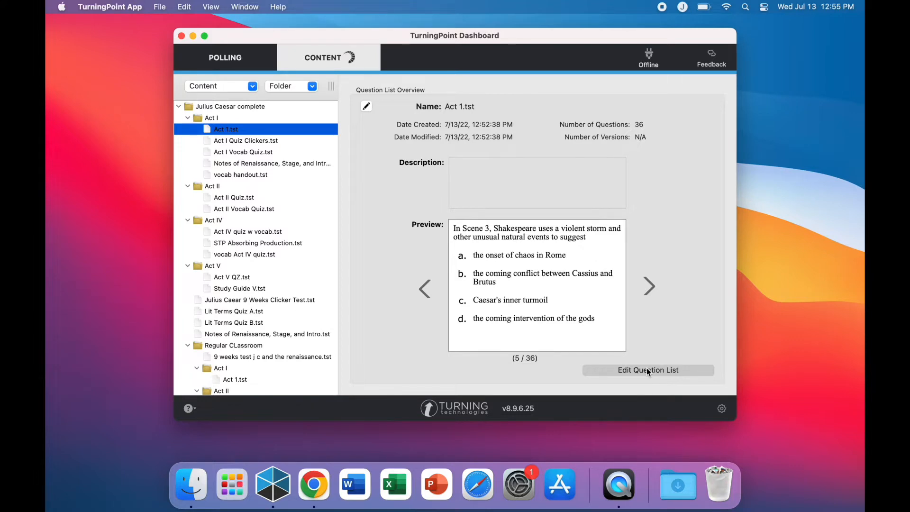
# Open Act 1.tst for editing and drag the Caesar's observation question to first position
pyautogui.click(648, 370)
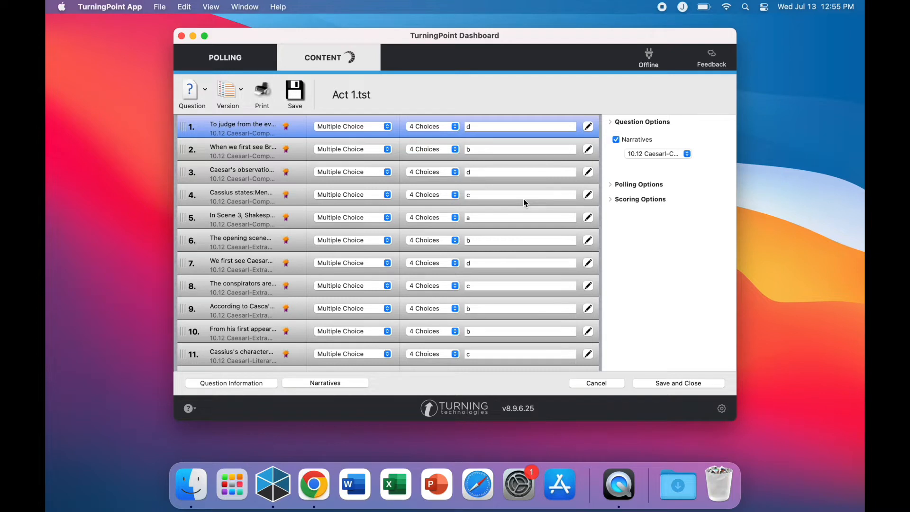
pyautogui.moveTo(278, 135)
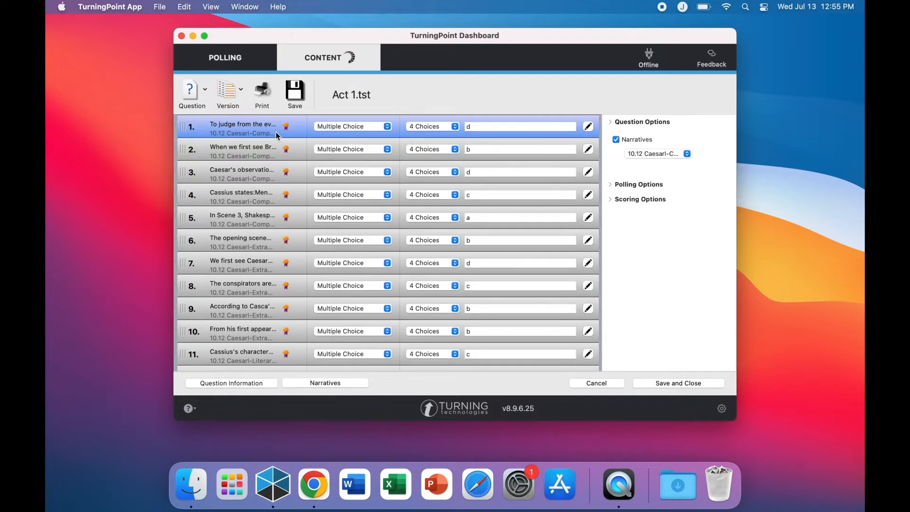
pyautogui.moveTo(242, 172); pyautogui.dragTo(252, 136)
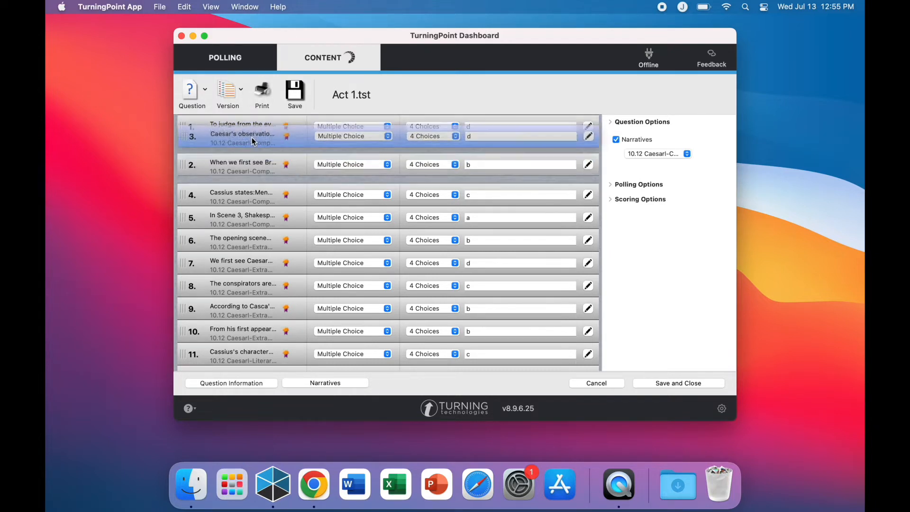
pyautogui.moveTo(240, 134); pyautogui.dragTo(240, 119)
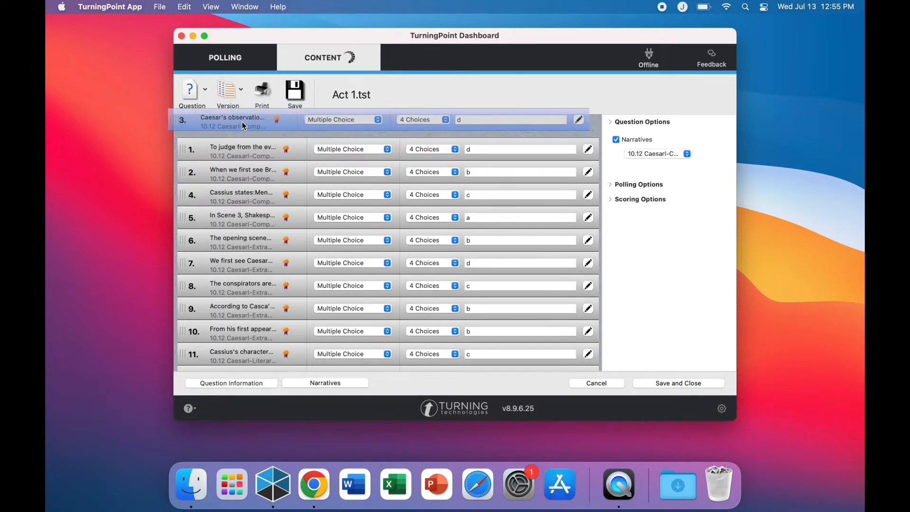
pyautogui.moveTo(232, 119); pyautogui.dragTo(232, 126)
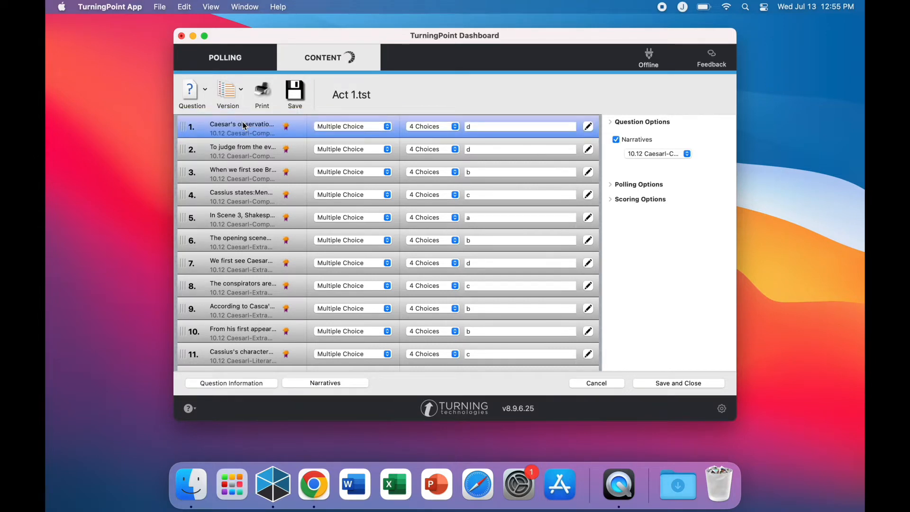
pyautogui.moveTo(288, 255)
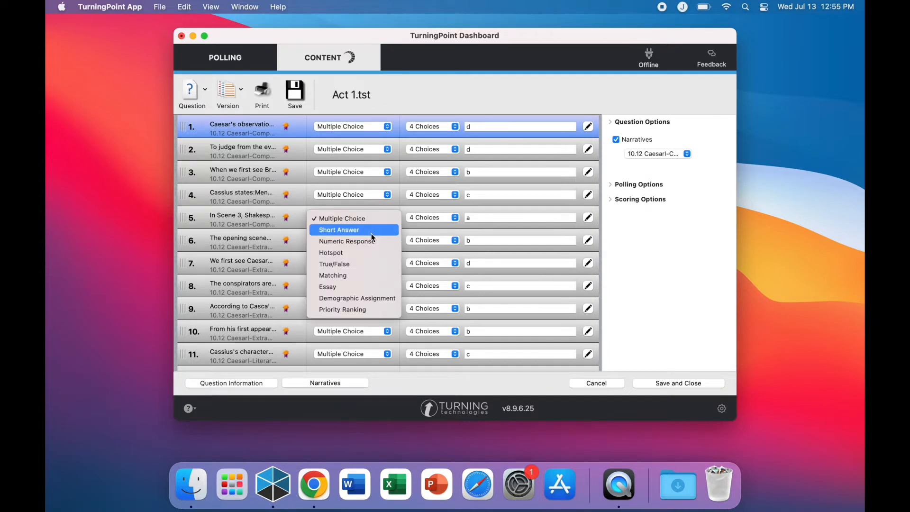
pyautogui.moveTo(372, 244)
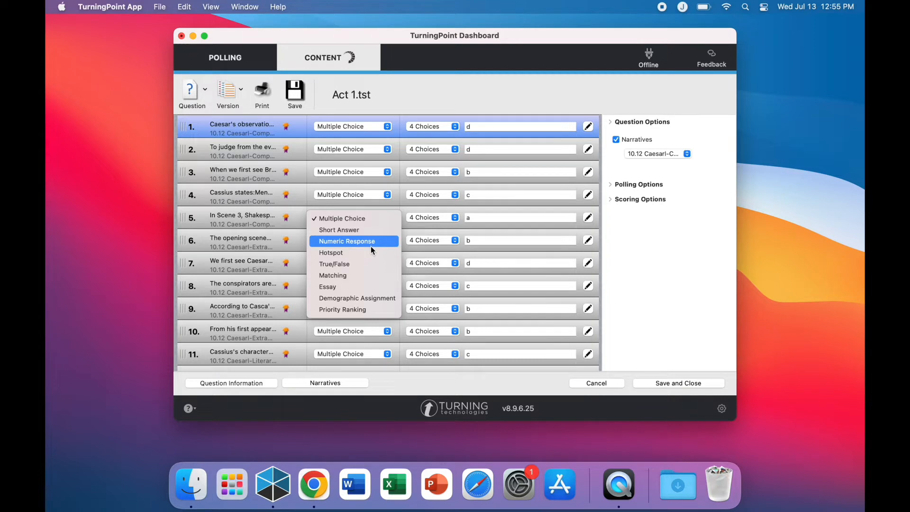
pyautogui.moveTo(372, 264)
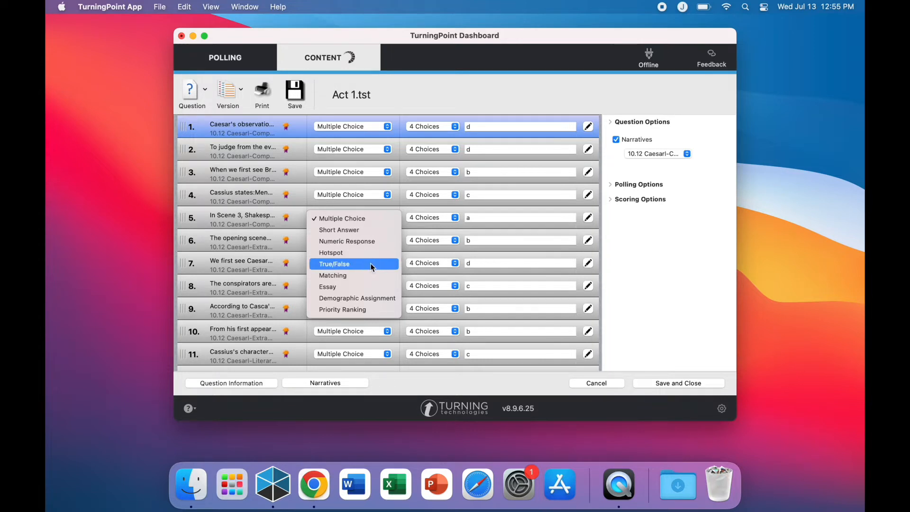
pyautogui.moveTo(370, 275)
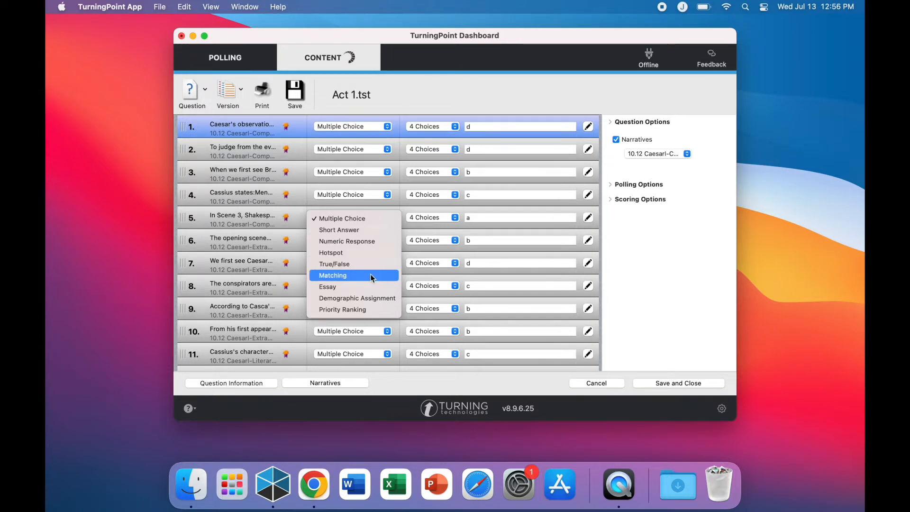
pyautogui.moveTo(357, 298)
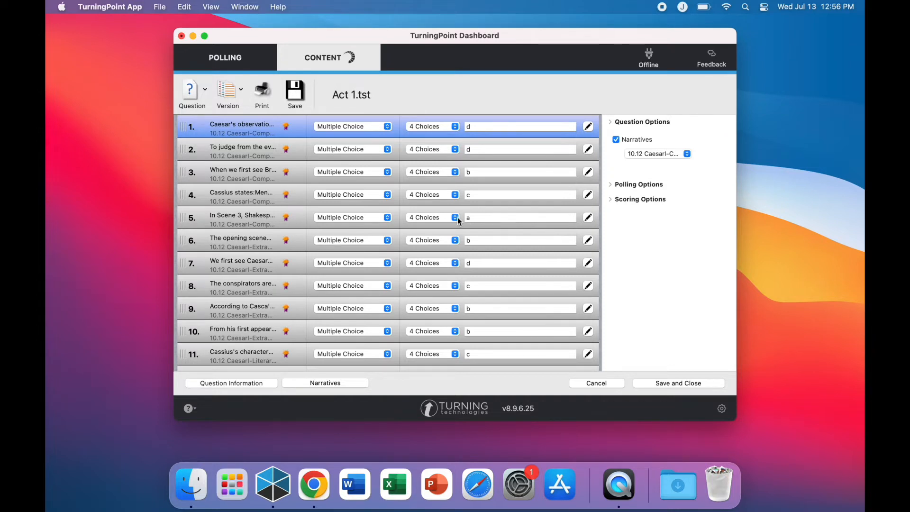
pyautogui.click(432, 172)
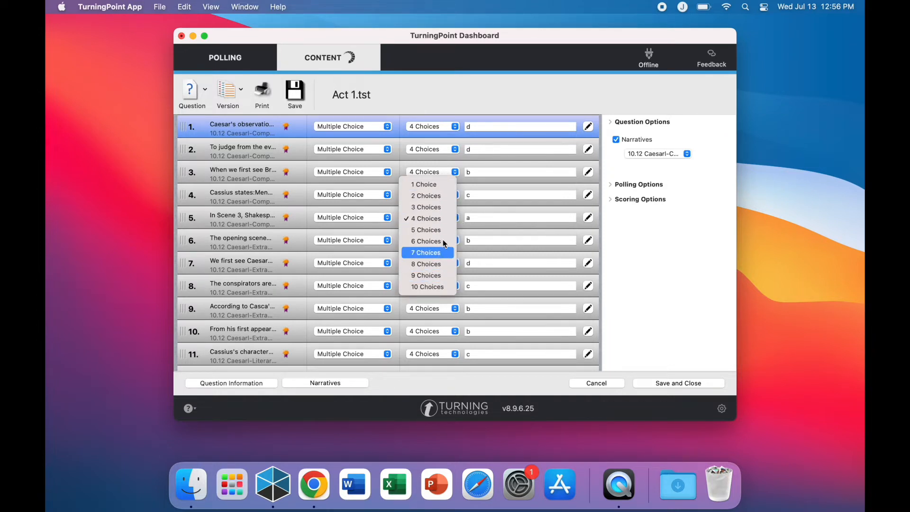
pyautogui.click(426, 218)
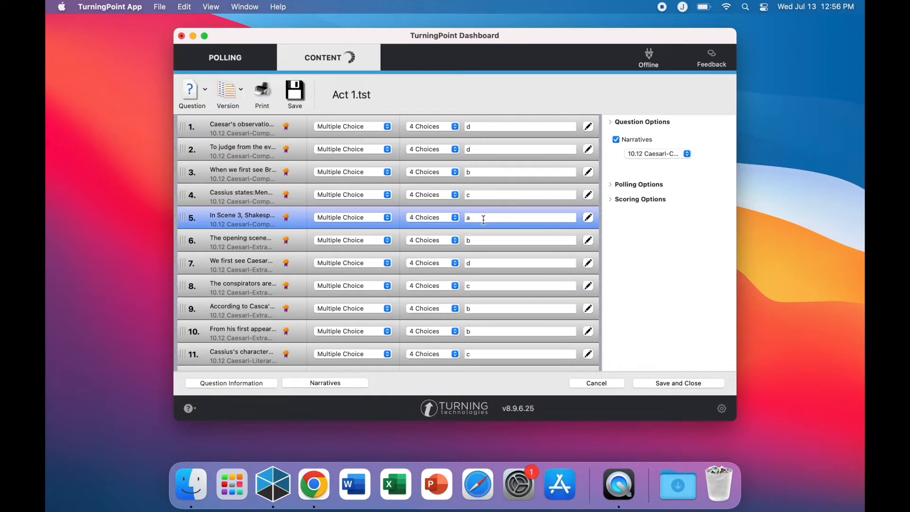
pyautogui.click(519, 218)
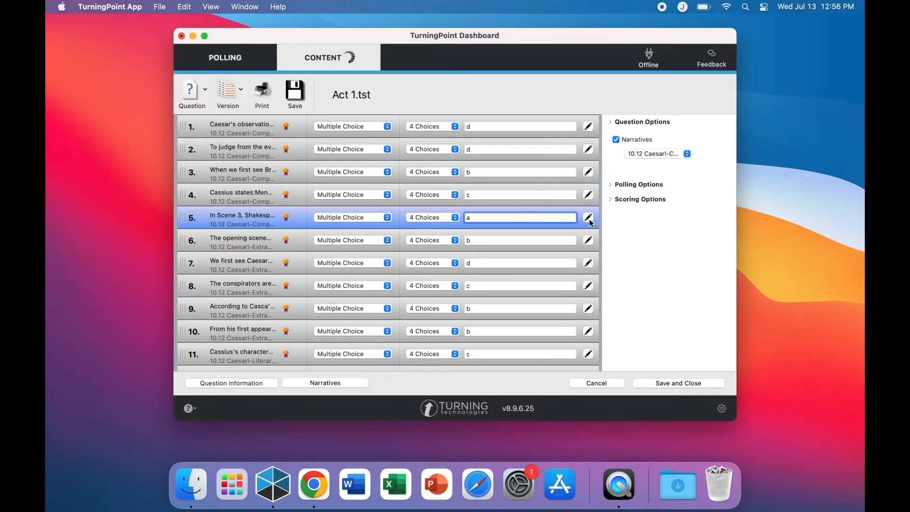
pyautogui.click(587, 217)
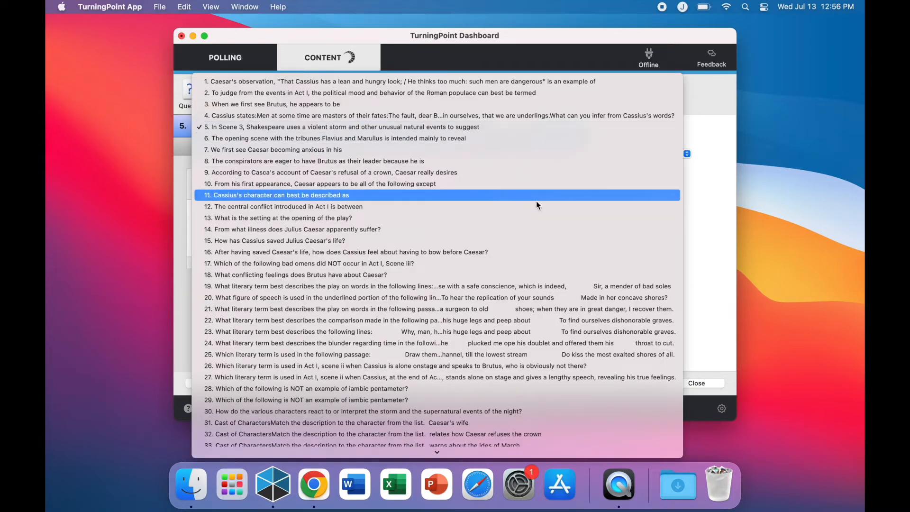
pyautogui.click(310, 400)
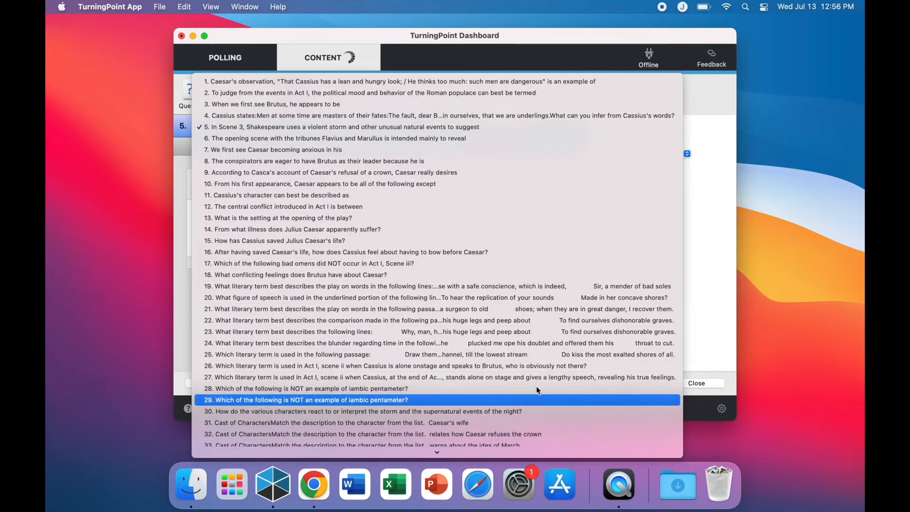
pyautogui.click(276, 104)
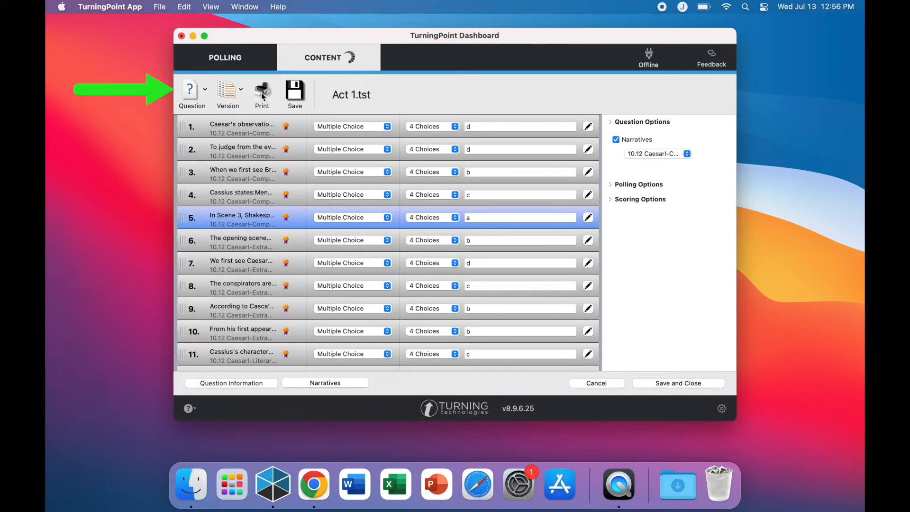
pyautogui.click(192, 90)
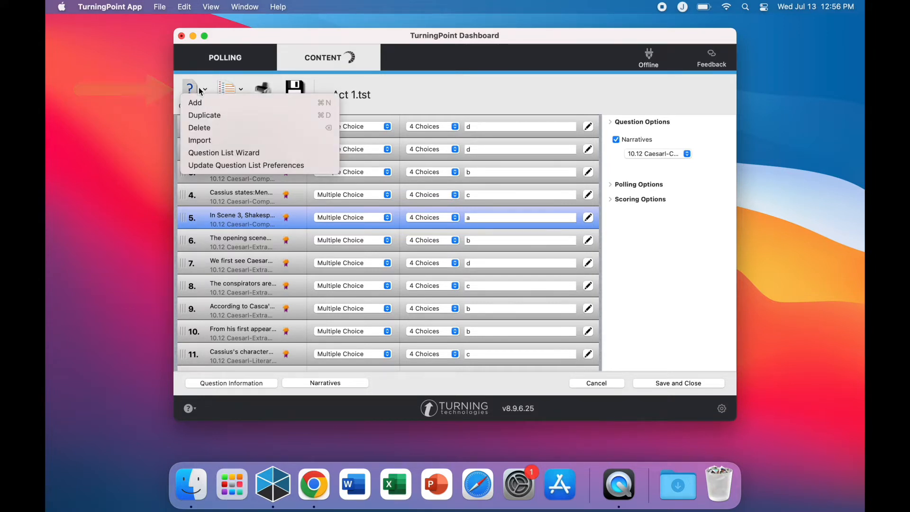
pyautogui.moveTo(205, 115)
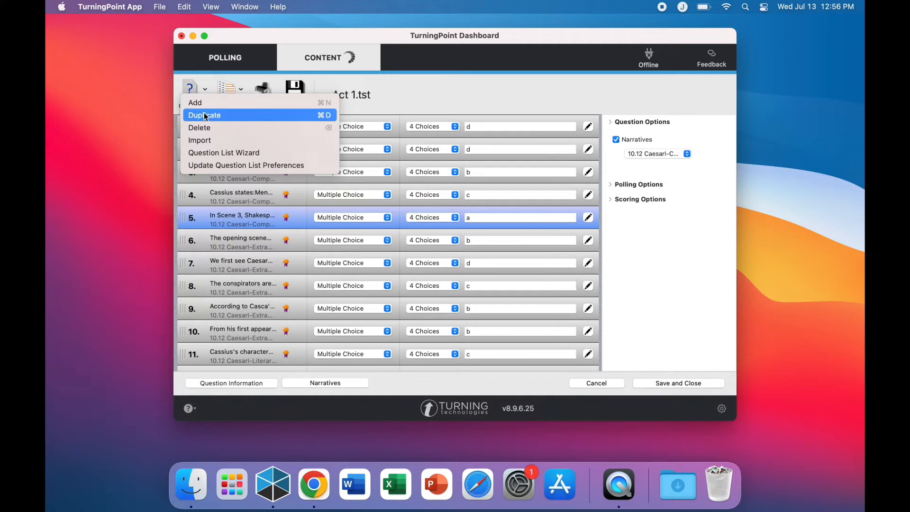
pyautogui.moveTo(207, 131)
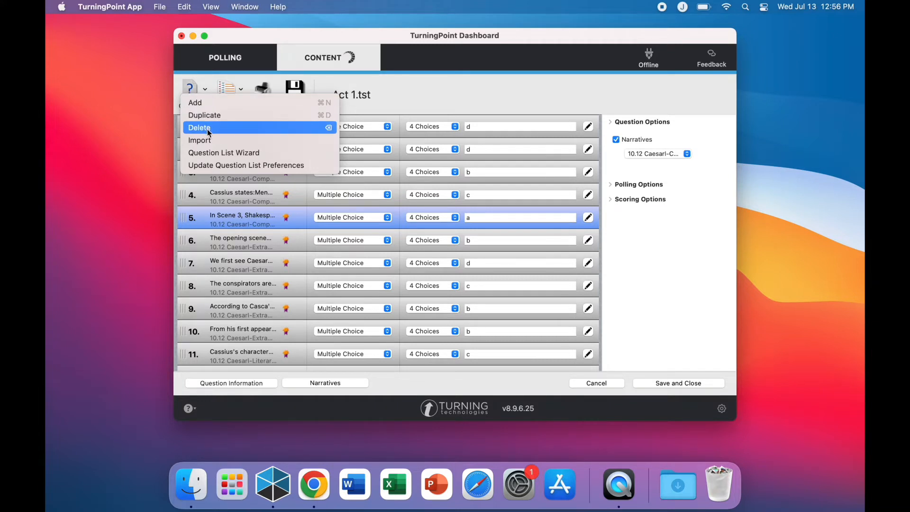
pyautogui.moveTo(199, 140)
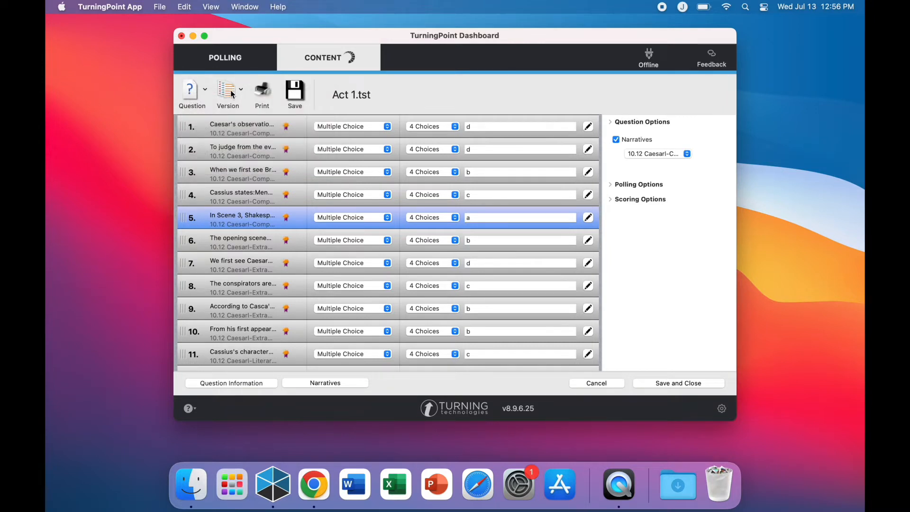
# Add Version 2 of Act 1 from existing questions, confirming conversion to a master list
pyautogui.click(227, 90)
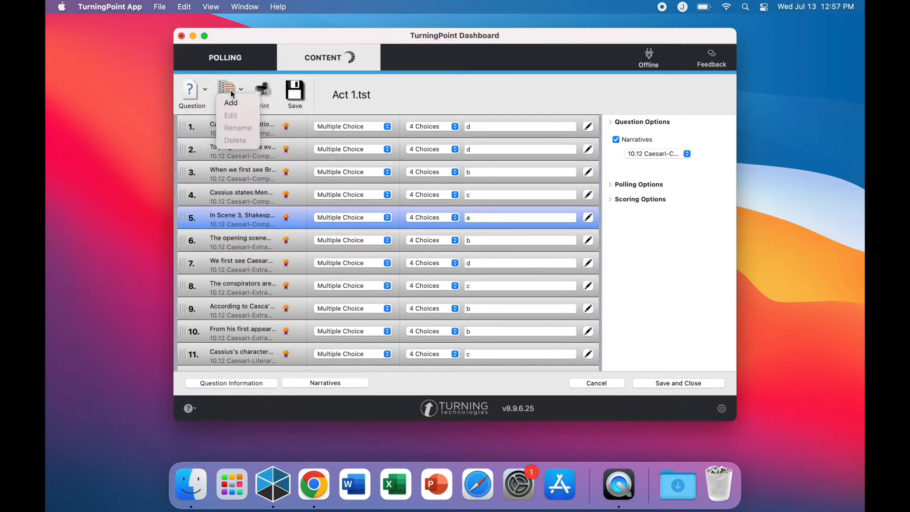
pyautogui.click(230, 103)
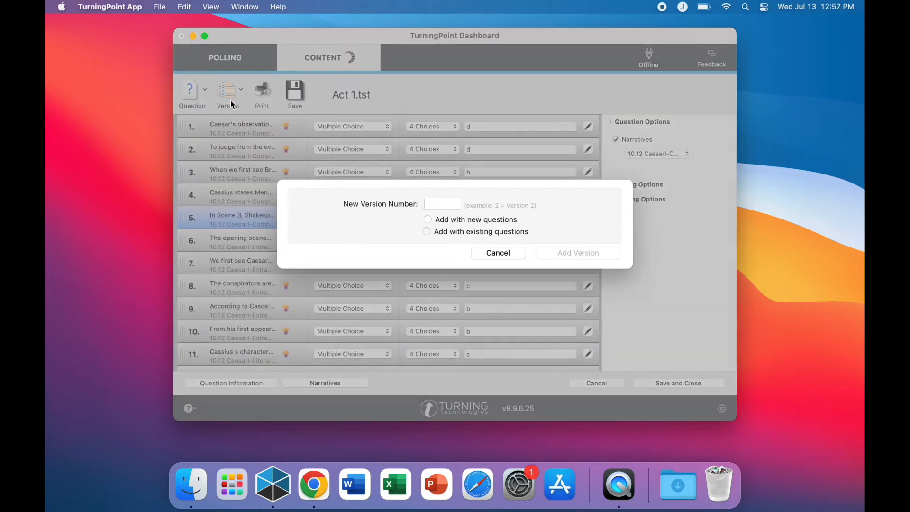
pyautogui.click(441, 204)
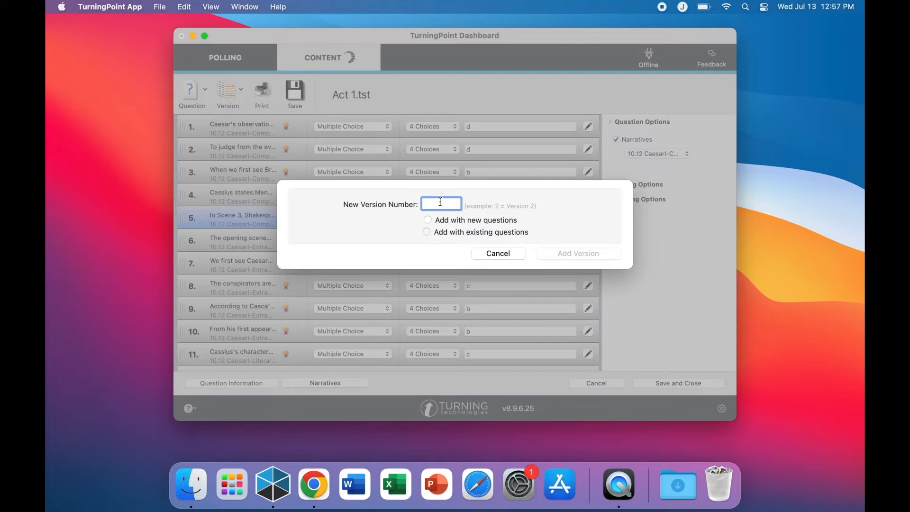
pyautogui.write('2')
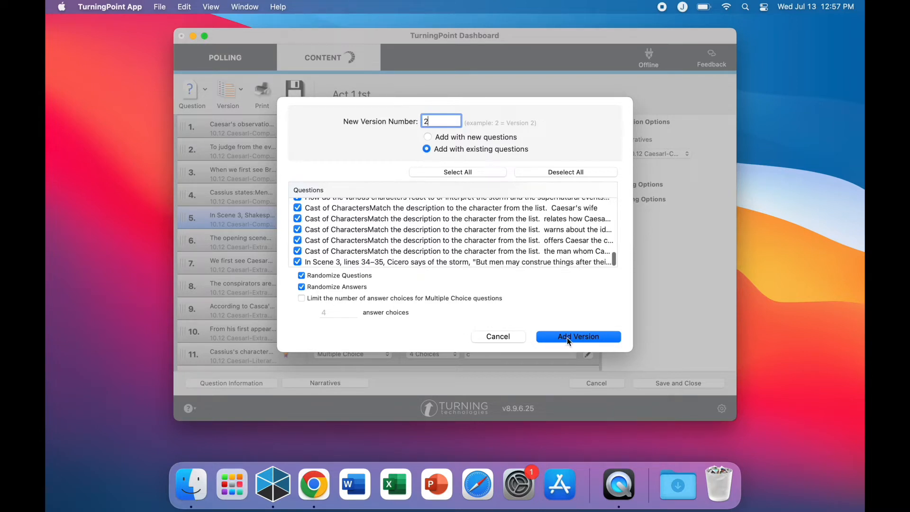
pyautogui.click(577, 336)
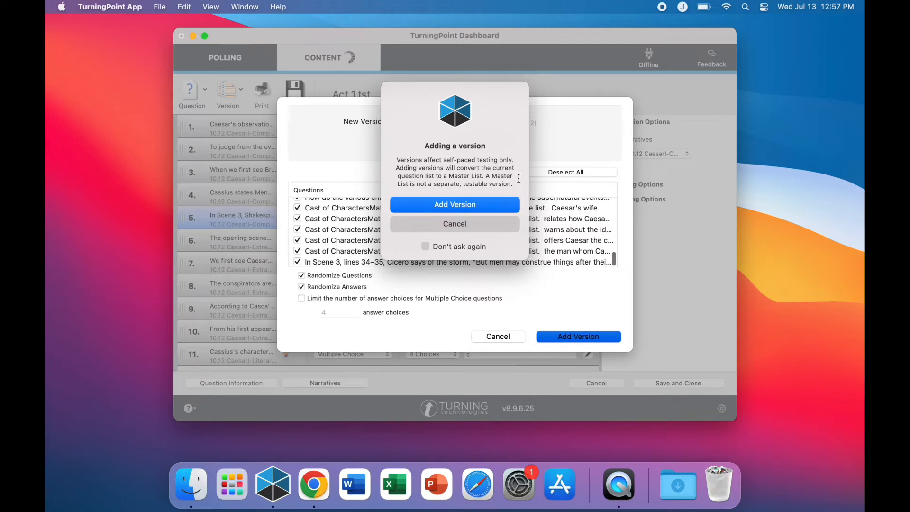
pyautogui.moveTo(509, 209)
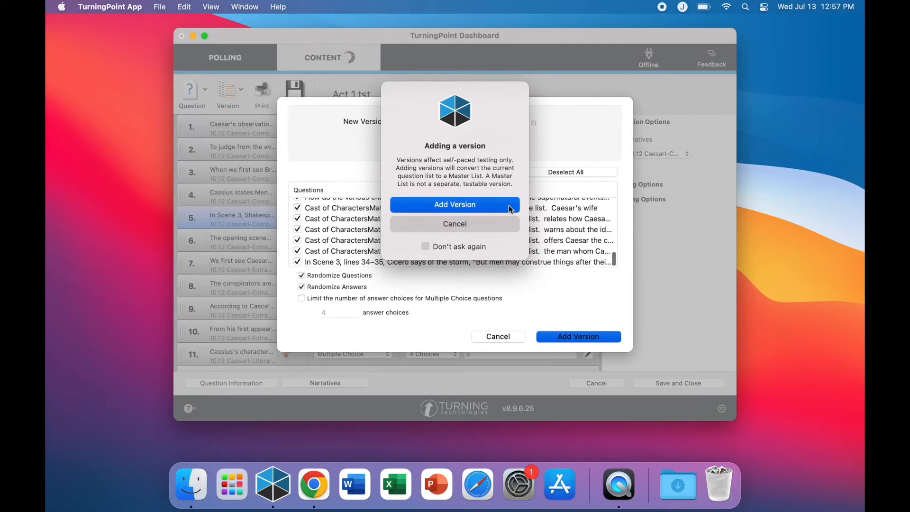
pyautogui.click(454, 204)
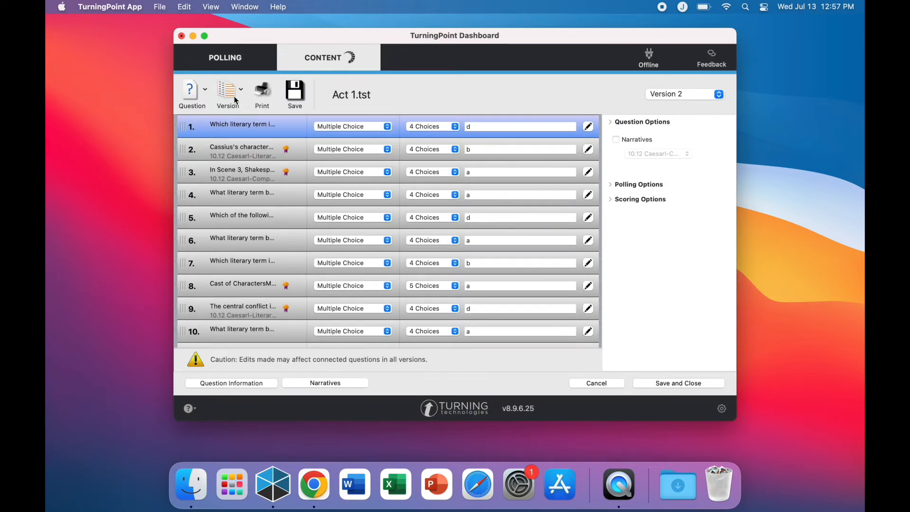
# Add Version 3 of Act 1 from existing questions with randomized questions and answers
pyautogui.click(227, 90)
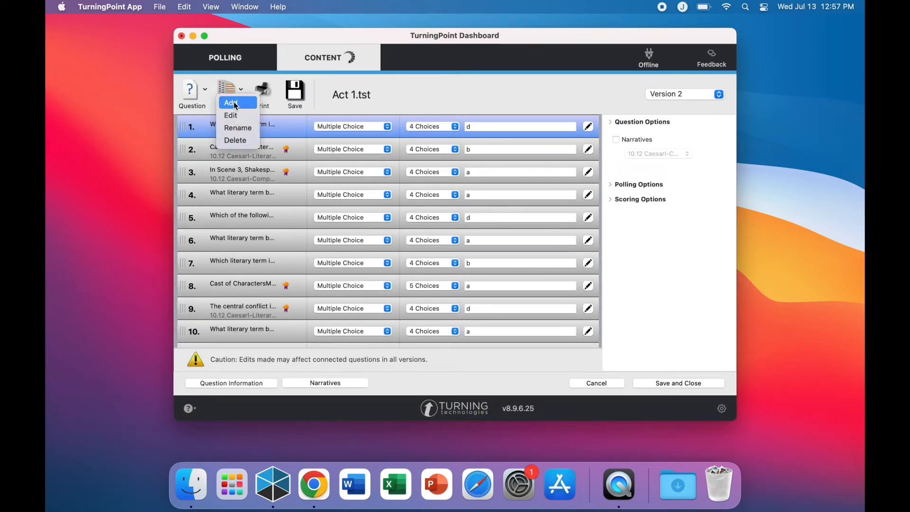
pyautogui.click(231, 103)
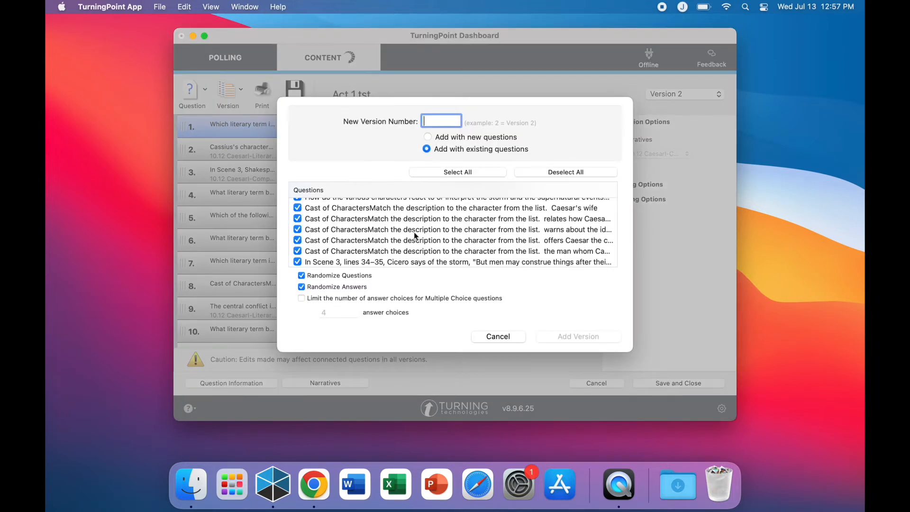
pyautogui.write('3')
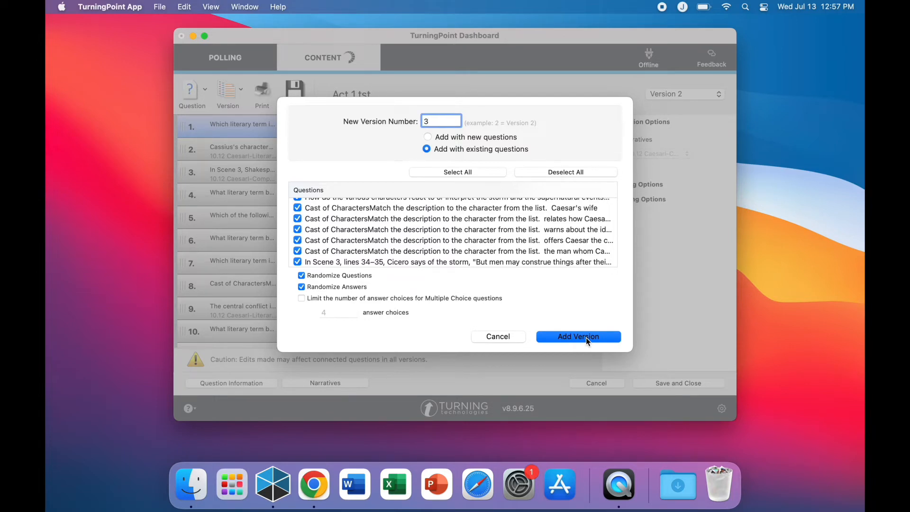
pyautogui.click(577, 337)
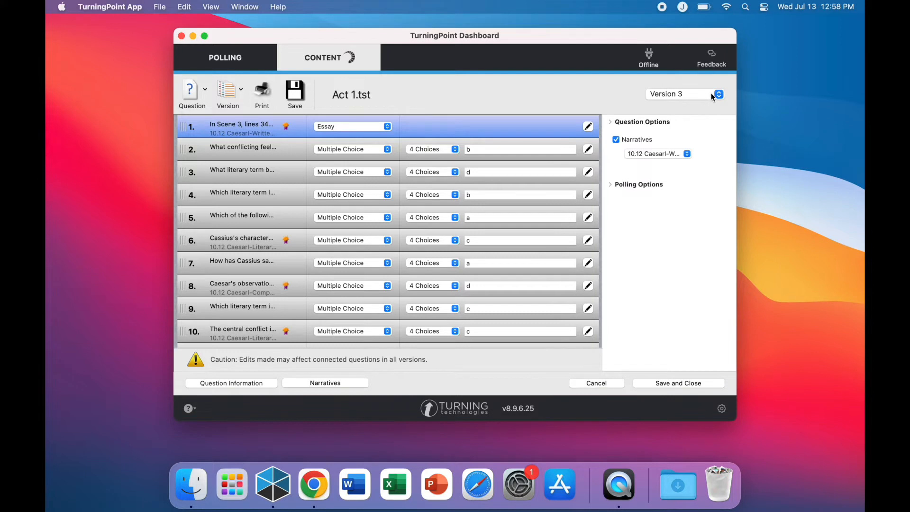
pyautogui.click(718, 94)
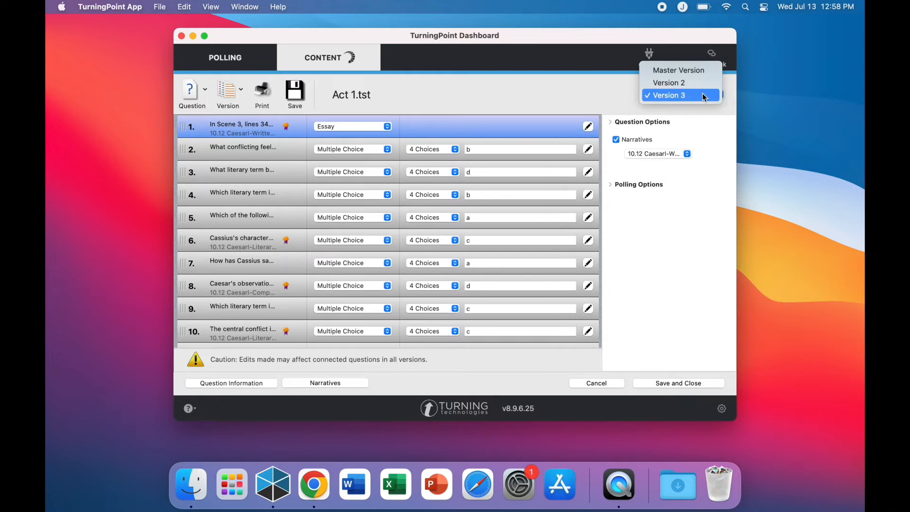
pyautogui.click(669, 95)
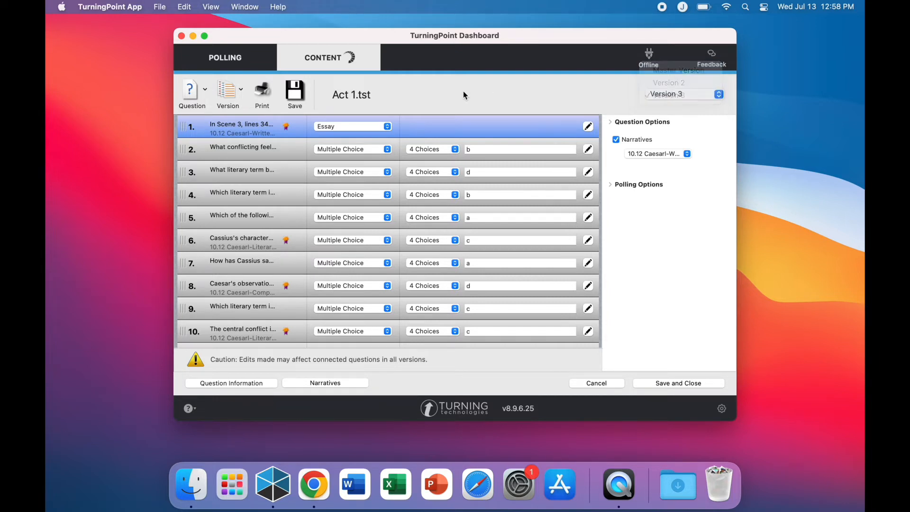
pyautogui.click(665, 93)
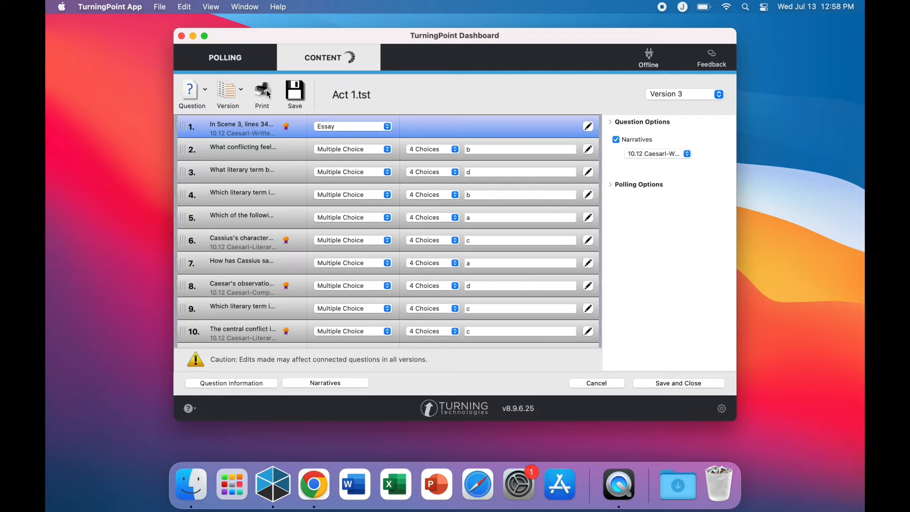
# Set up a Teacher Copy print of Act 1, choosing a version from the Versions list
pyautogui.click(261, 93)
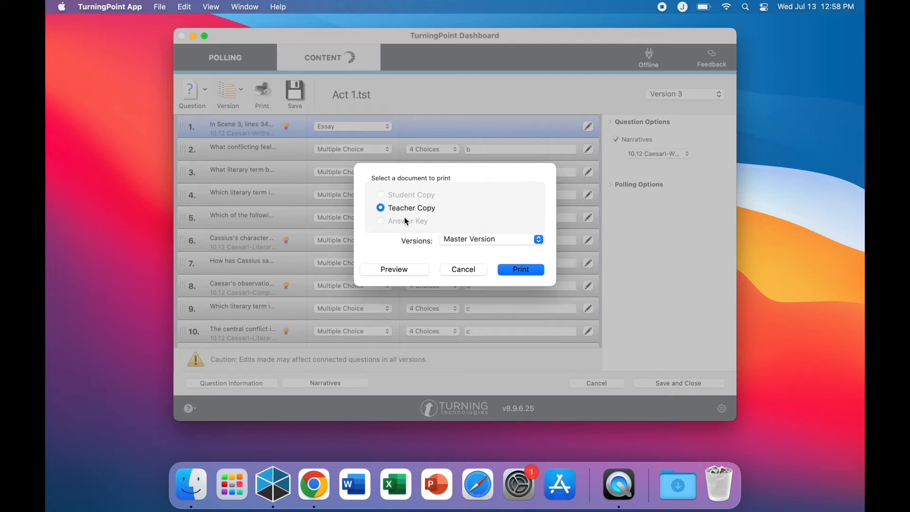
pyautogui.click(490, 239)
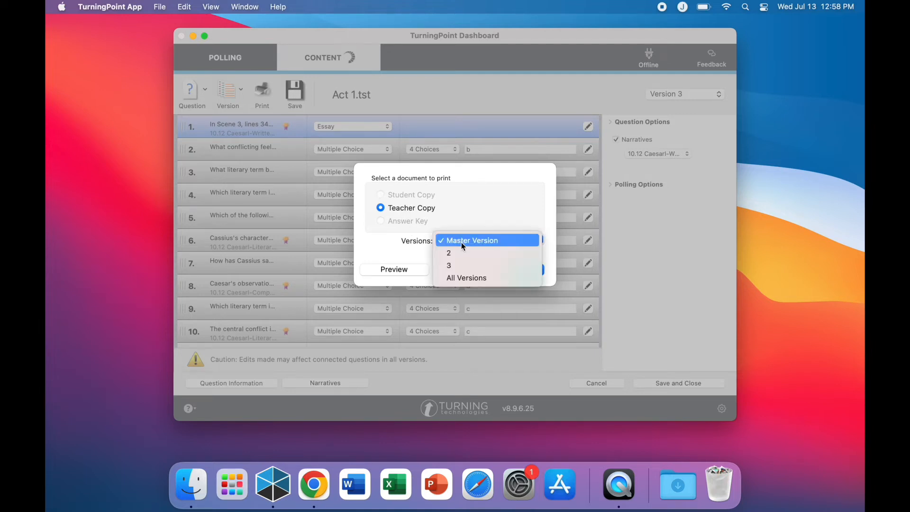
pyautogui.click(465, 277)
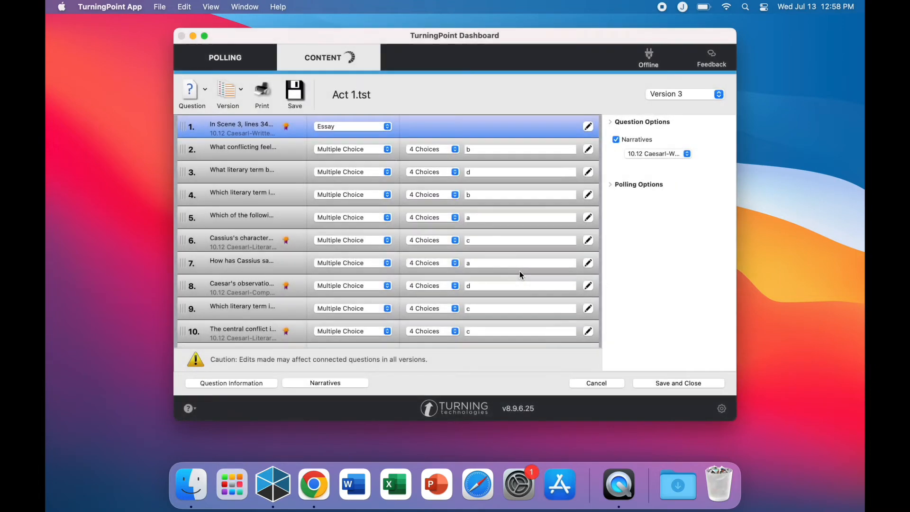
pyautogui.click(262, 90)
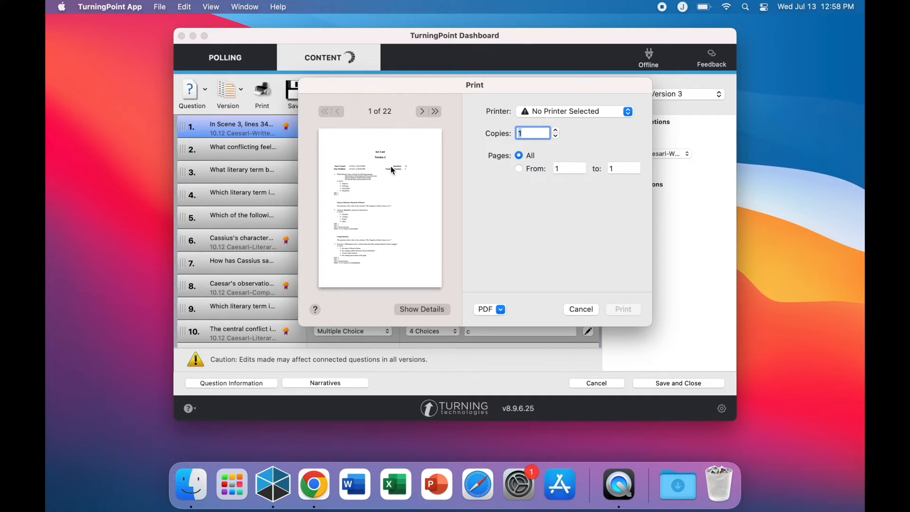
pyautogui.click(421, 111)
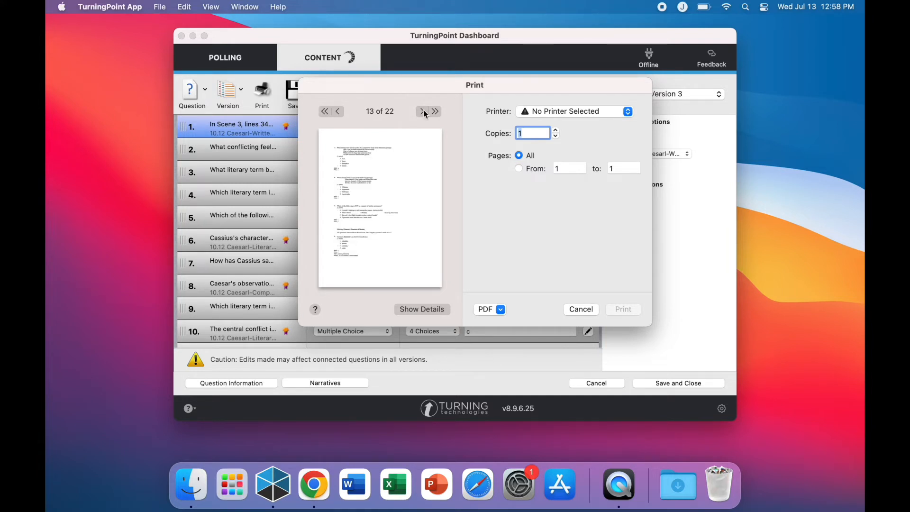
pyautogui.click(423, 111)
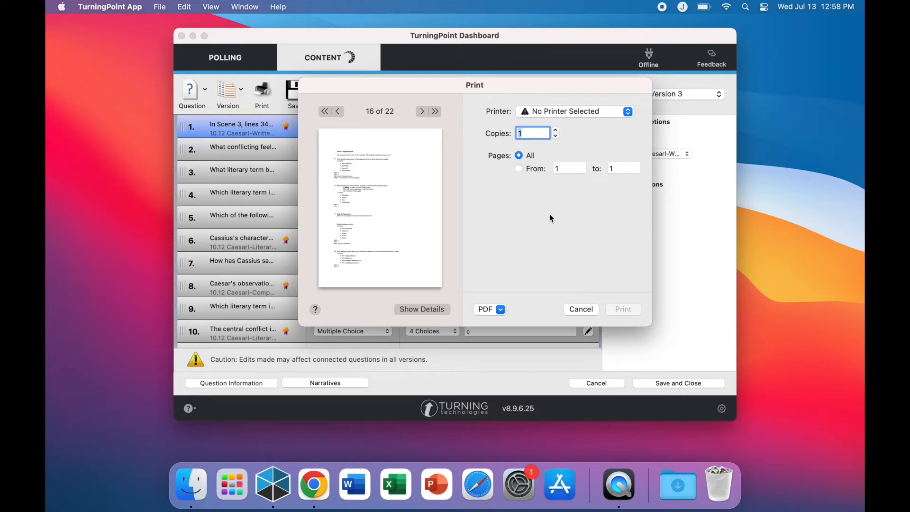
pyautogui.click(575, 111)
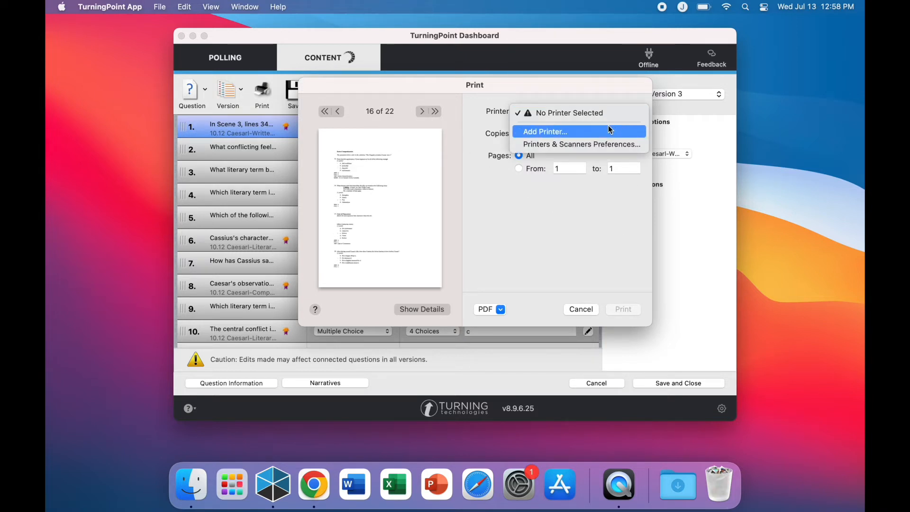
pyautogui.click(580, 309)
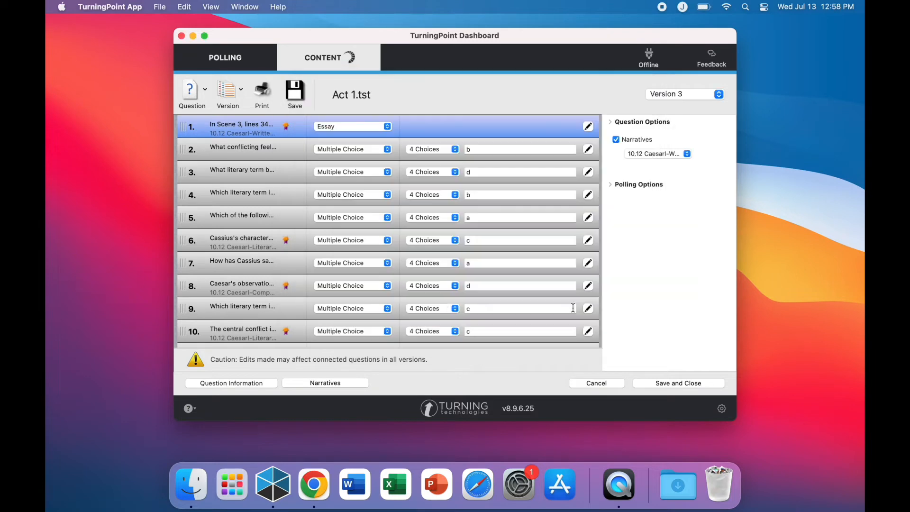
pyautogui.click(595, 383)
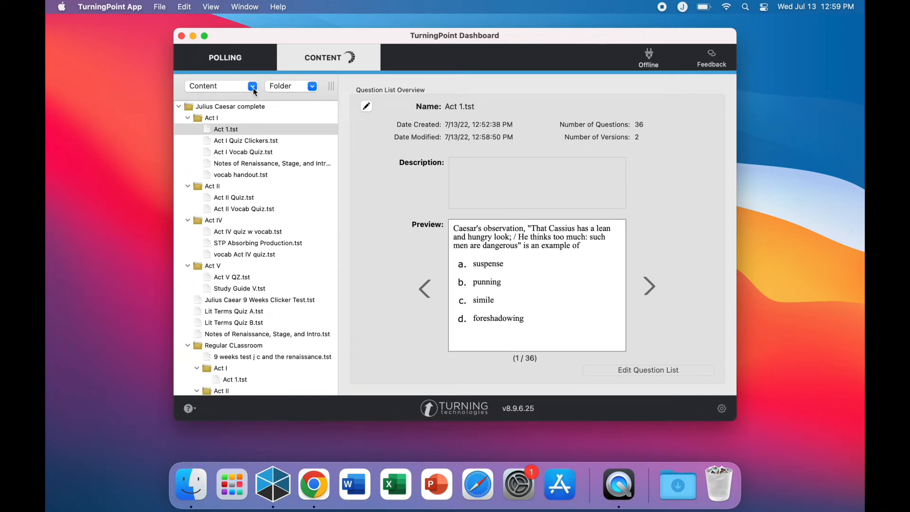
# Create a new question list from the Content menu and name it Test
pyautogui.click(251, 86)
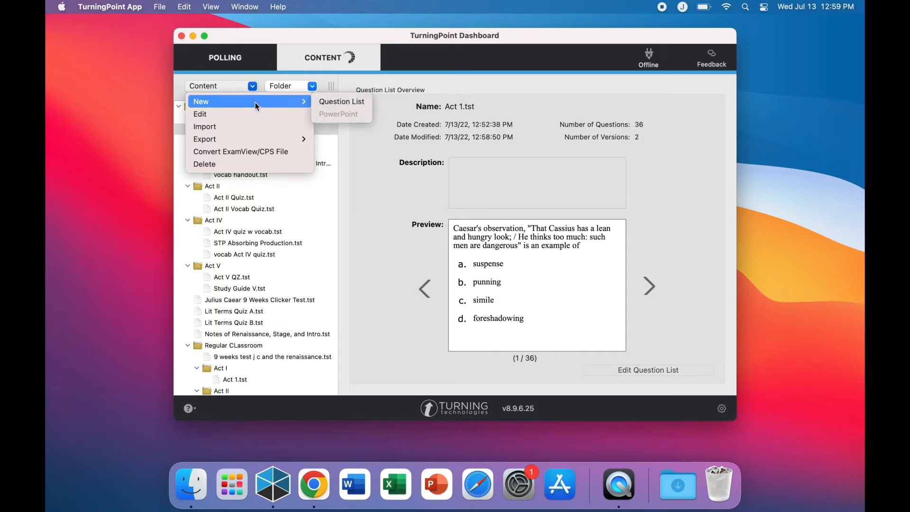
pyautogui.click(341, 101)
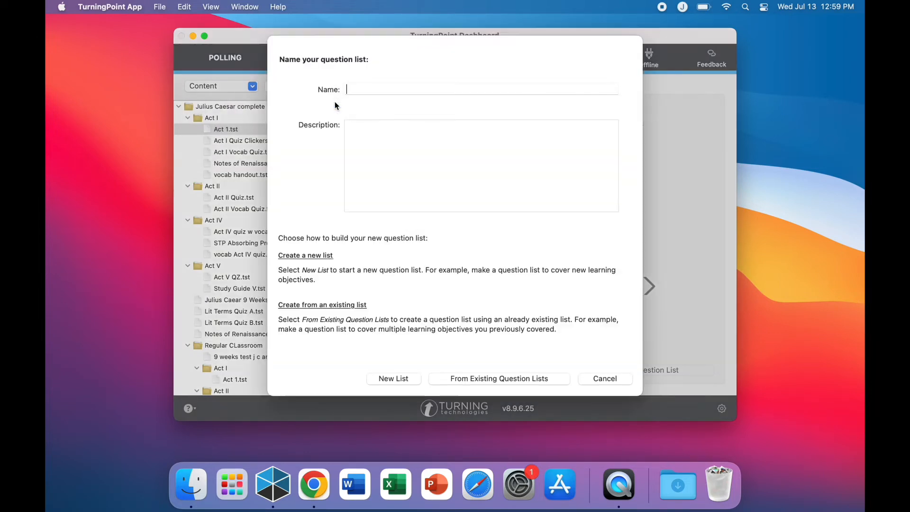
pyautogui.click(481, 97)
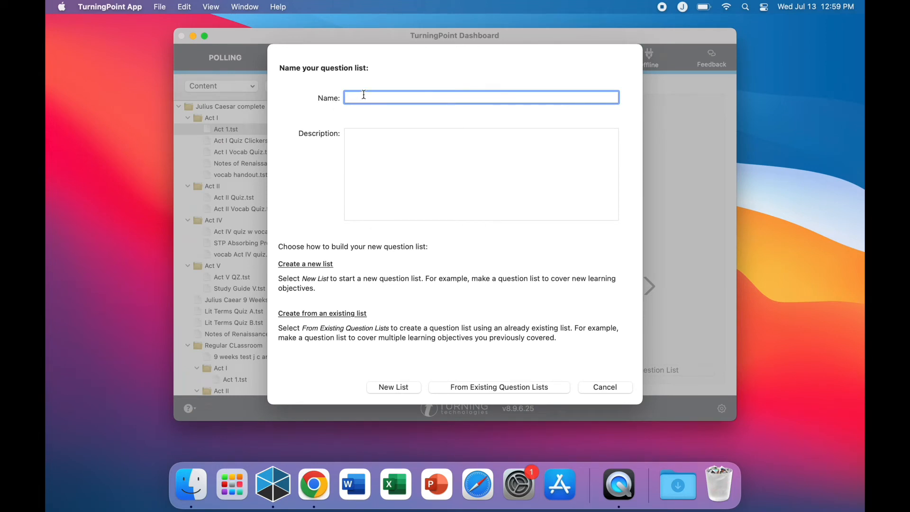
pyautogui.write('Test')
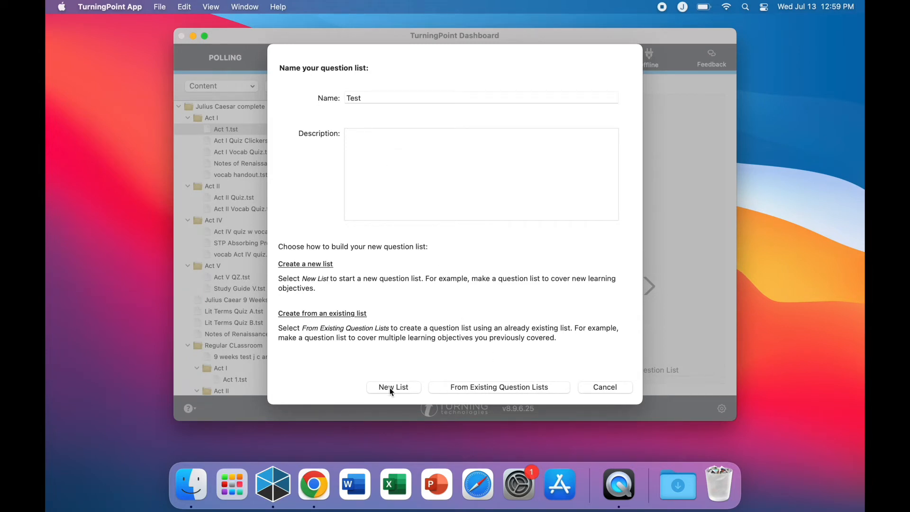
# Start a new list with 2 multiple-choice questions of 4 answers each and save
pyautogui.click(393, 387)
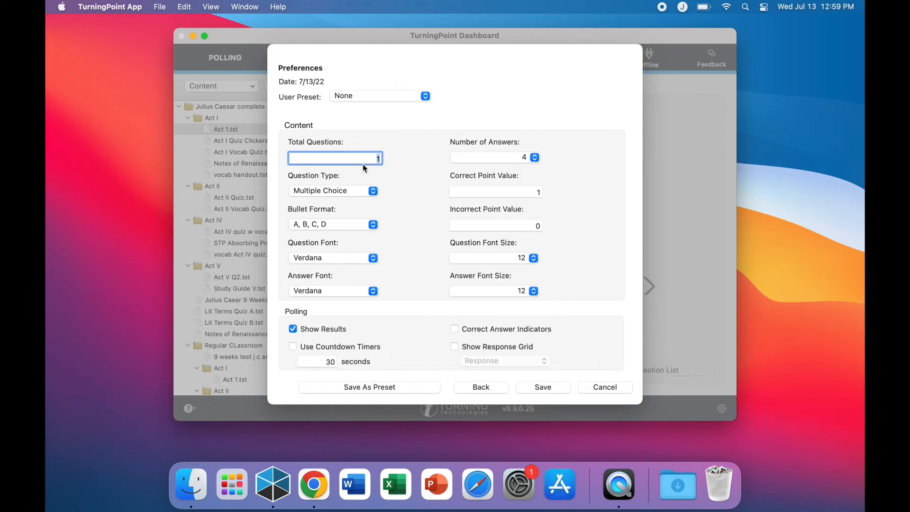
pyautogui.write('2')
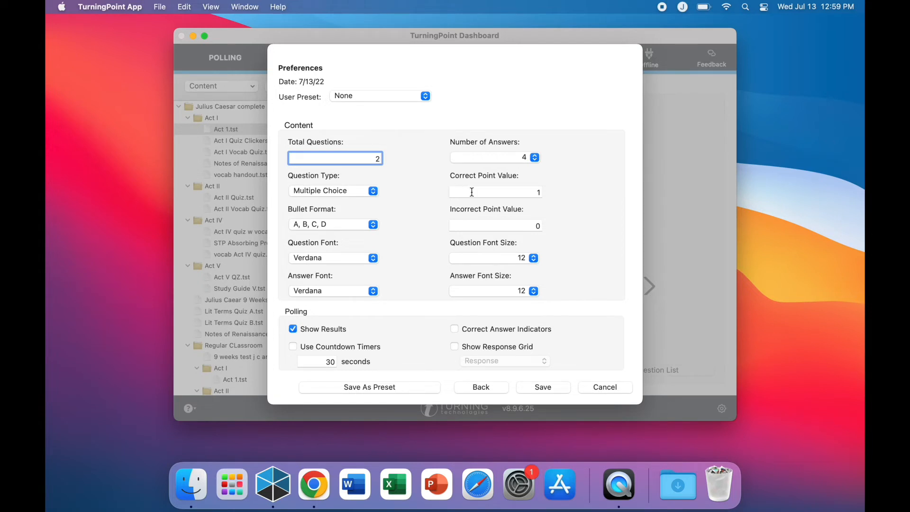
pyautogui.moveTo(436, 224)
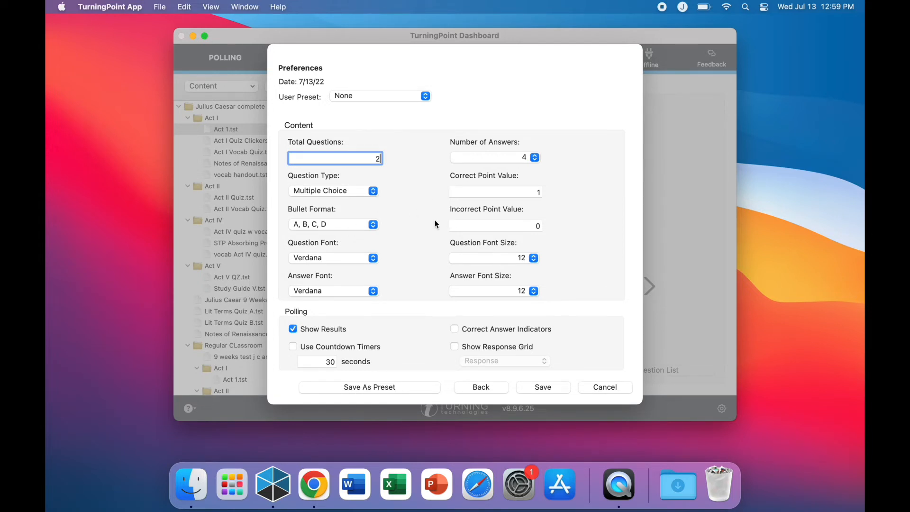
pyautogui.moveTo(511, 342)
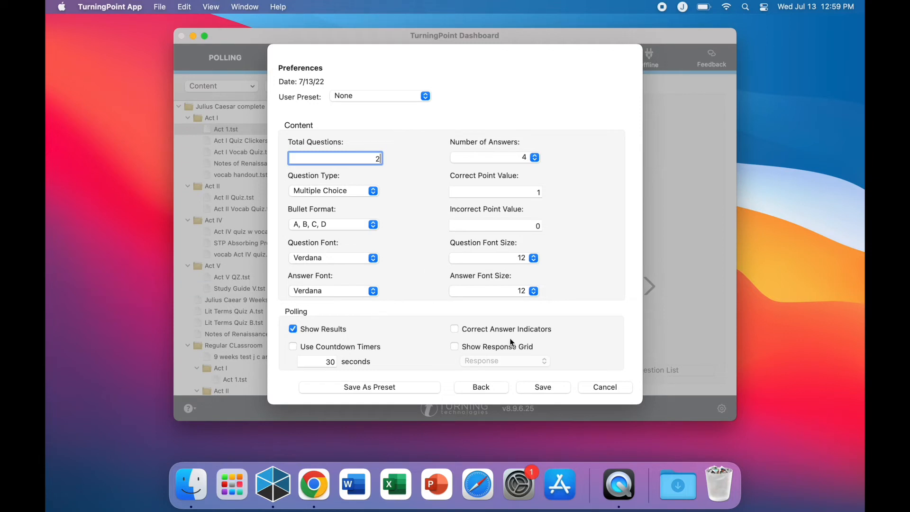
pyautogui.moveTo(524, 366)
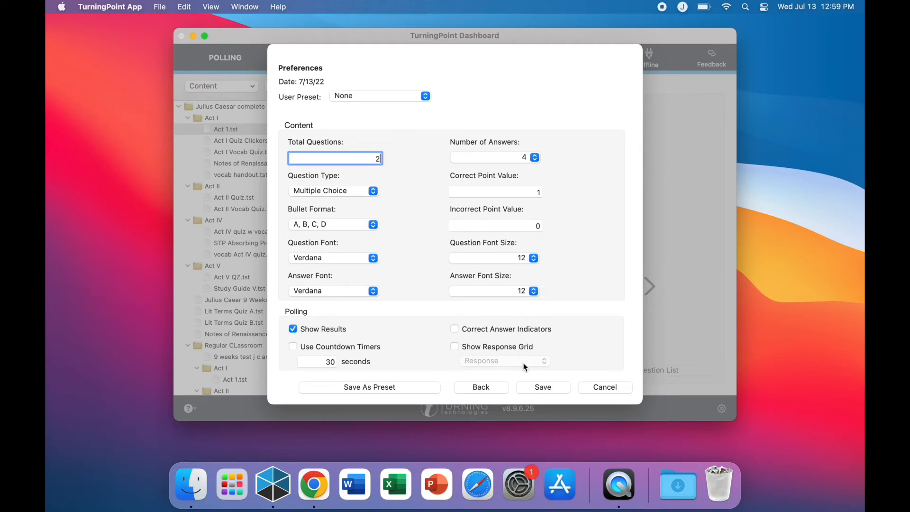
pyautogui.click(542, 387)
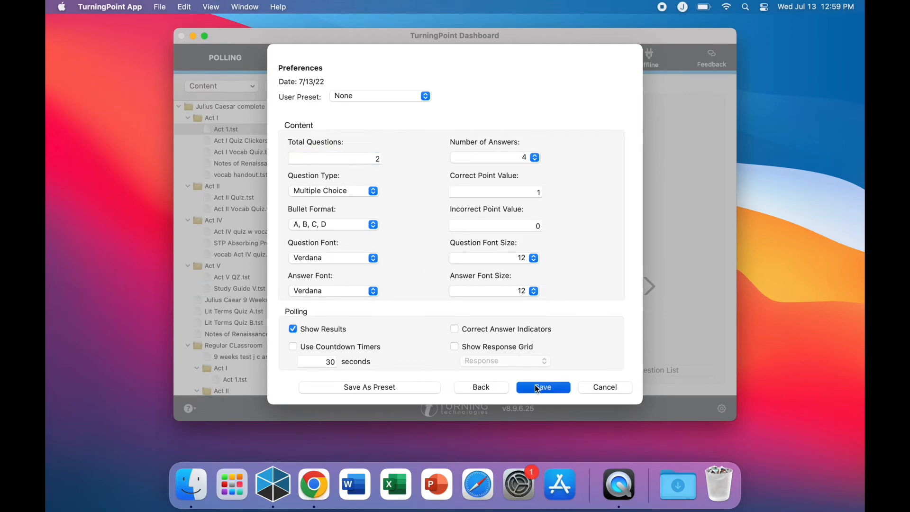
# Open the new Test list and replace the question 1 text with 'What is 2+2?'
pyautogui.click(542, 387)
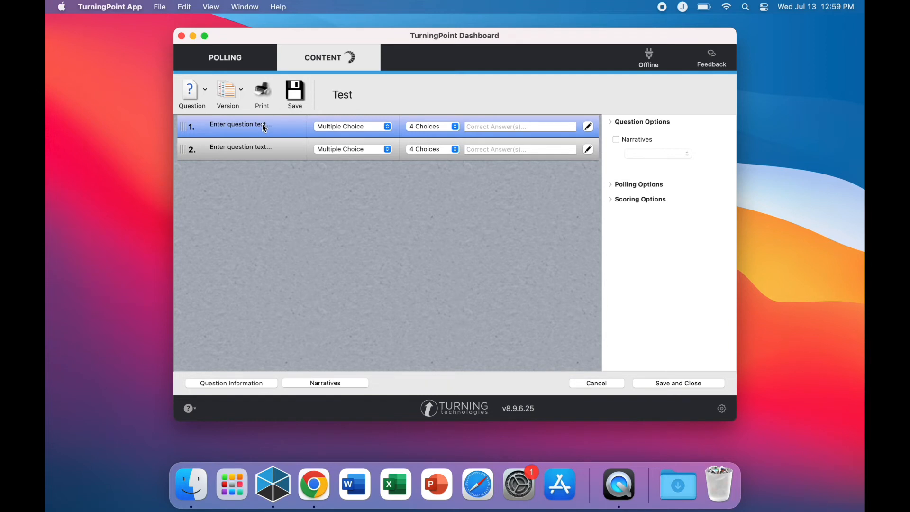
pyautogui.doubleClick(240, 124)
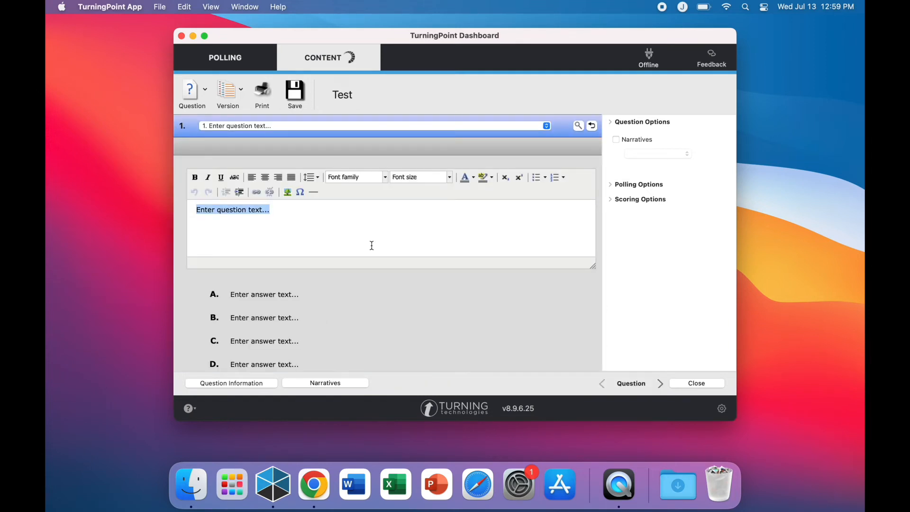
pyautogui.write('What i')
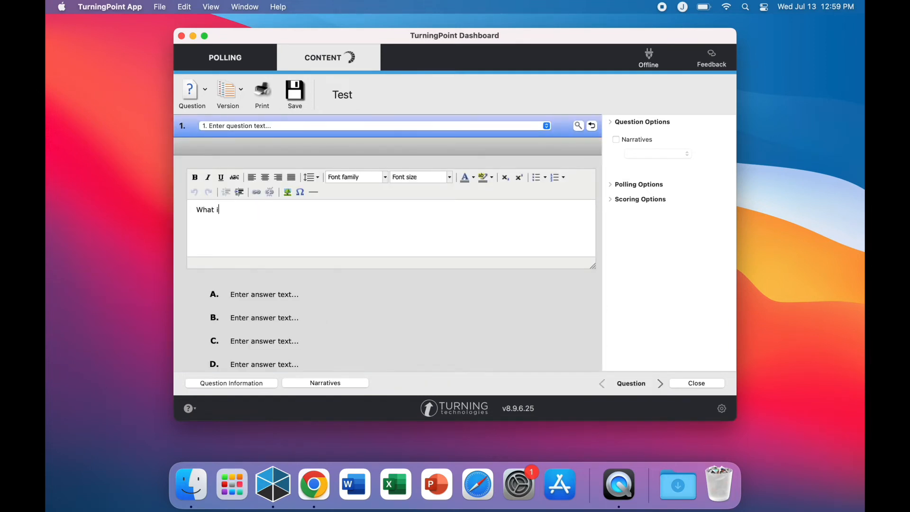
pyautogui.write('s 2+2?')
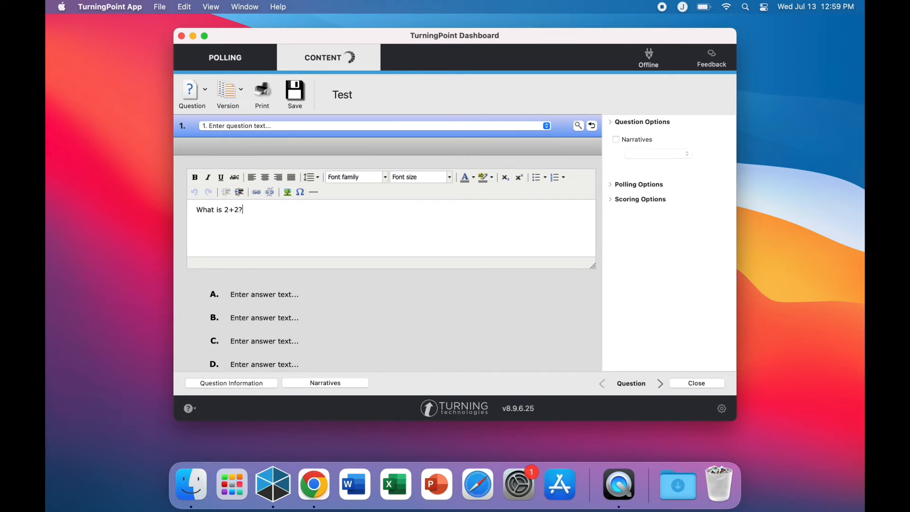
# Fill in answer choices A–E: 4, Mexico, Blue, ?????, Mexico
pyautogui.click(264, 294)
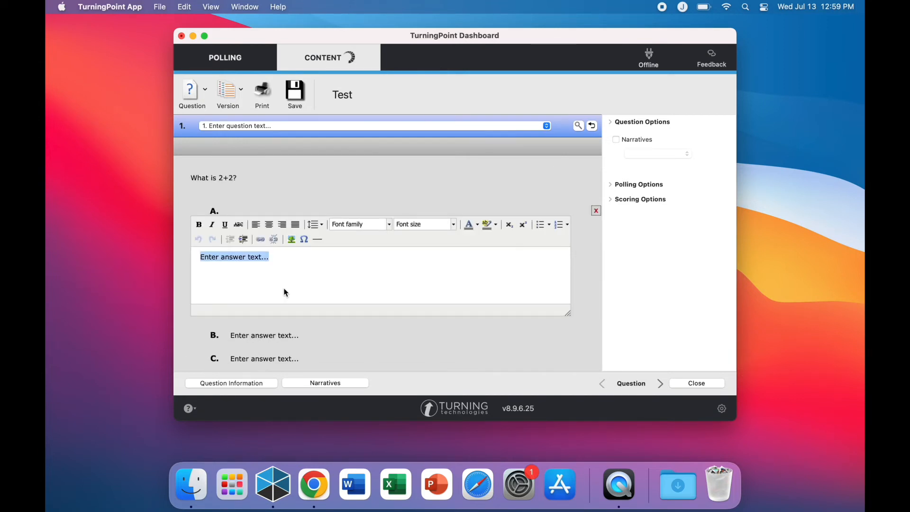
pyautogui.write('4')
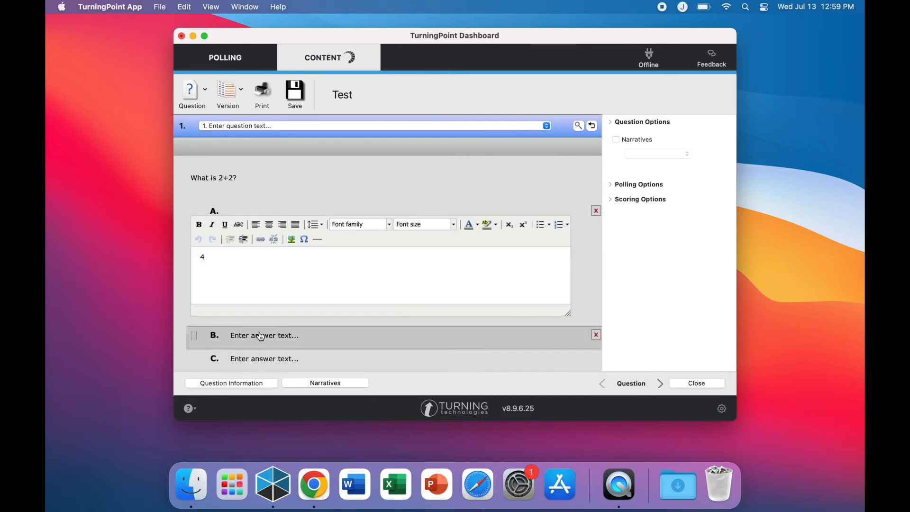
pyautogui.write('Mexico')
pyautogui.click(398, 358)
pyautogui.write('Blue')
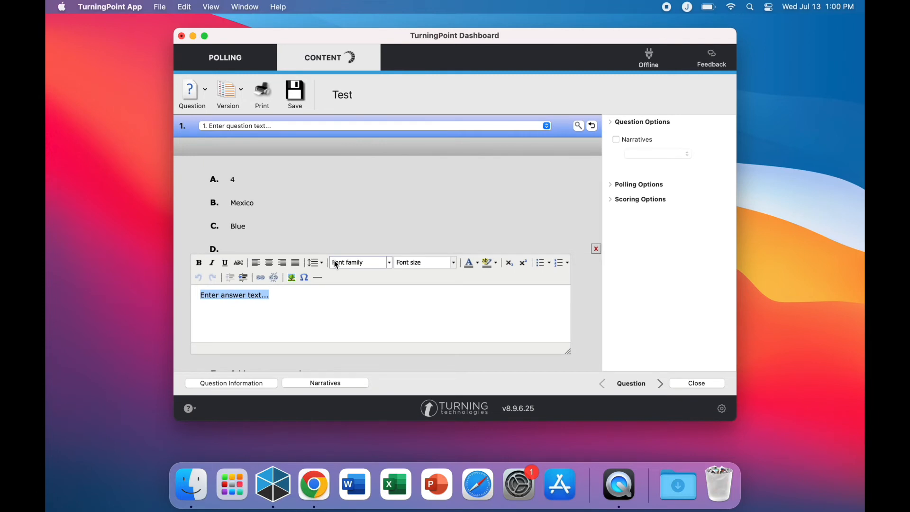
pyautogui.write('?????')
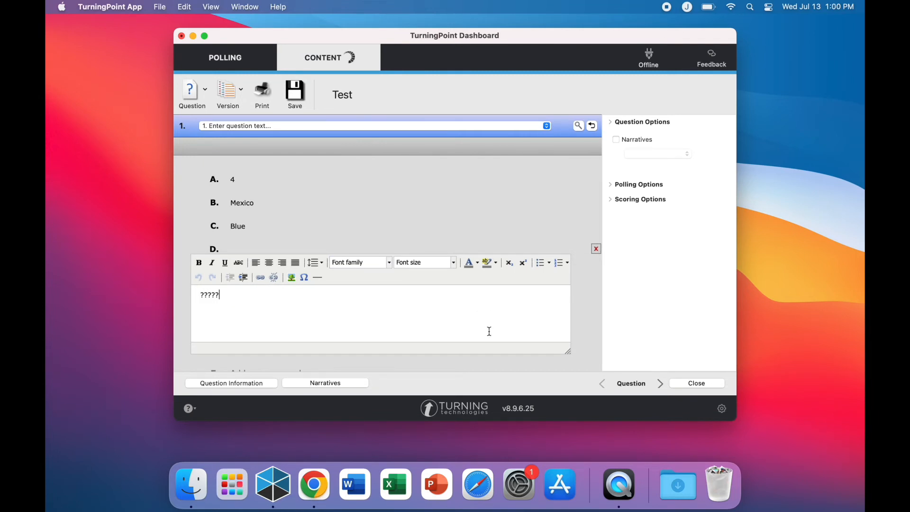
pyautogui.moveTo(633, 376)
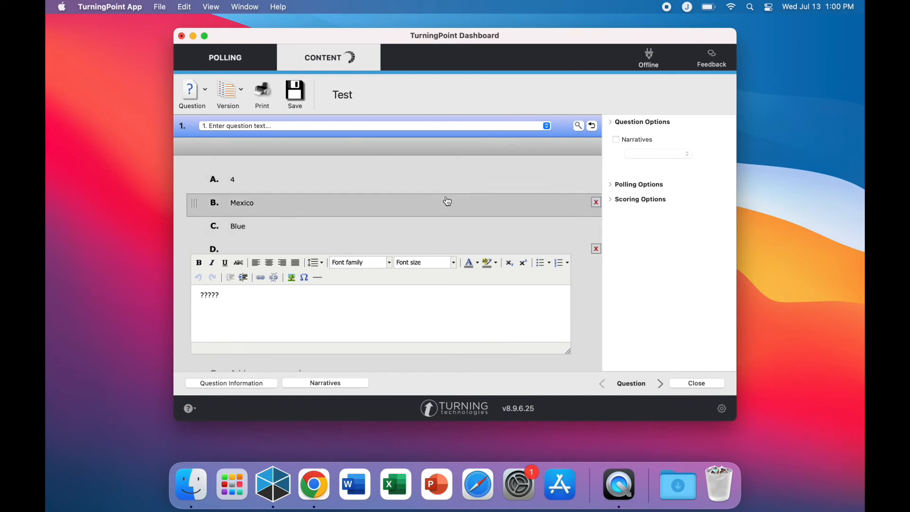
pyautogui.scroll(-3)
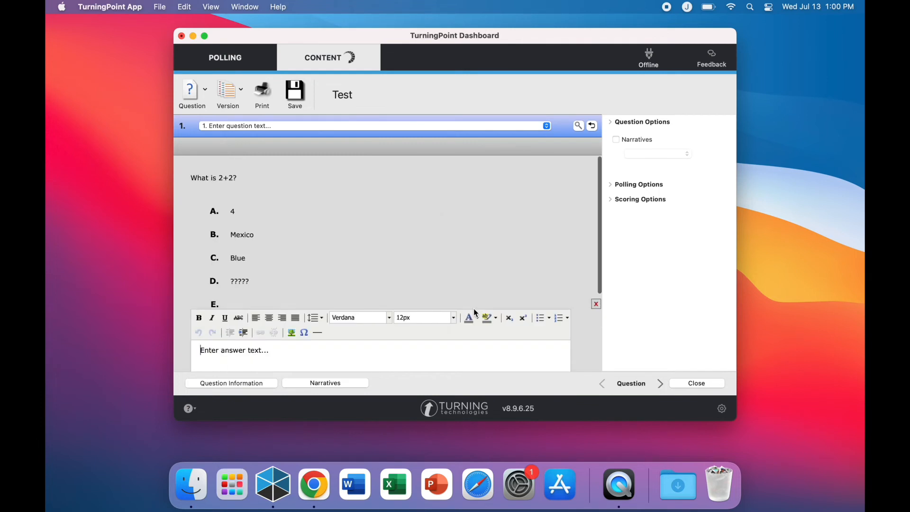
pyautogui.click(241, 234)
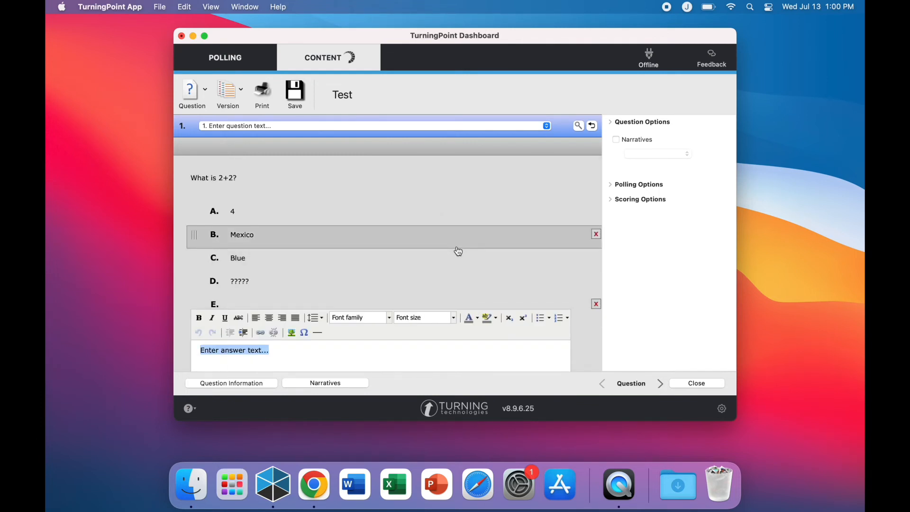
pyautogui.write('Mexico')
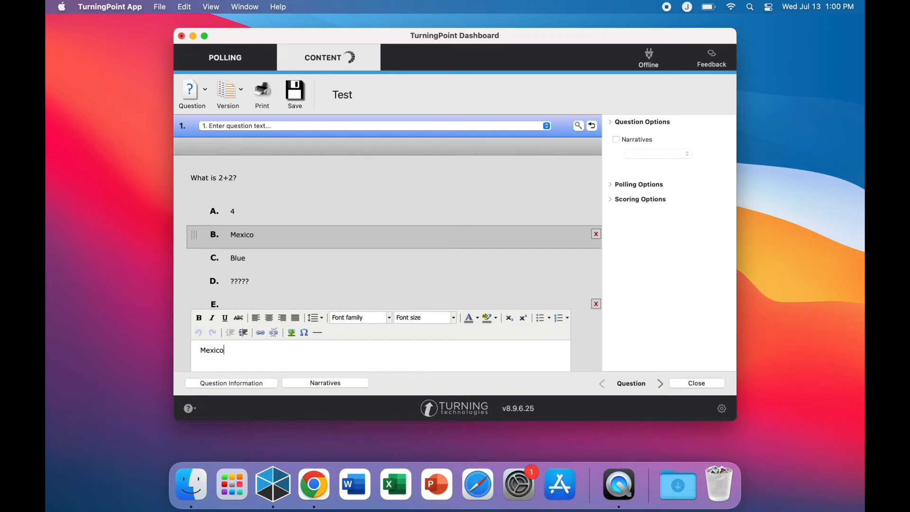
pyautogui.click(237, 258)
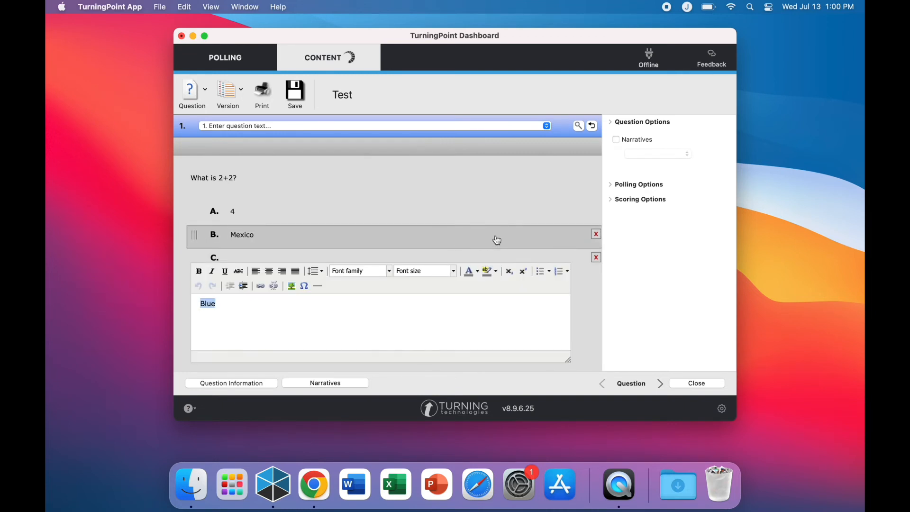
pyautogui.scroll(-3)
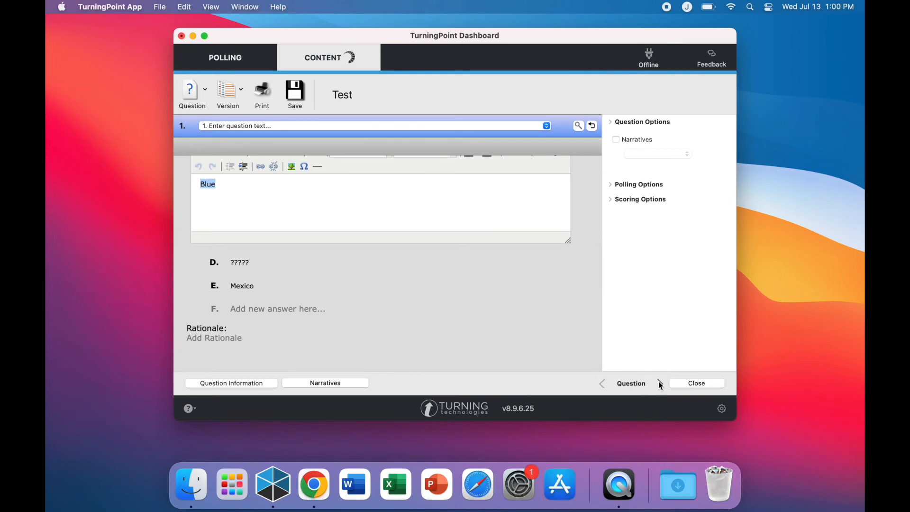
pyautogui.moveTo(621, 140)
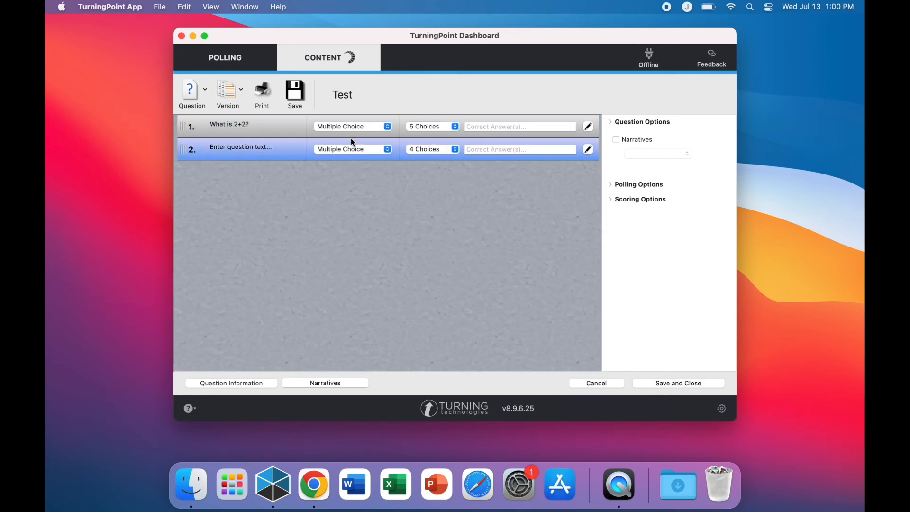
# Enter E in question 1's Correct Answer(s) field
pyautogui.click(518, 126)
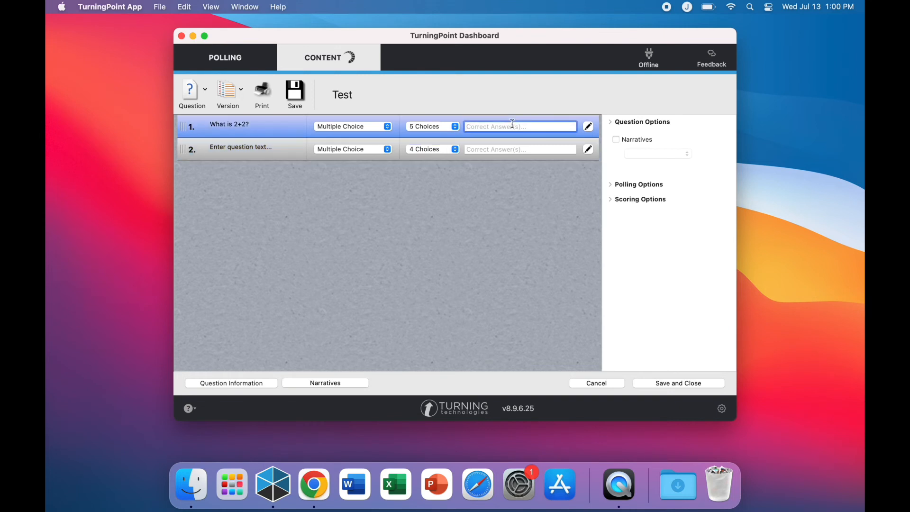
pyautogui.write('E')
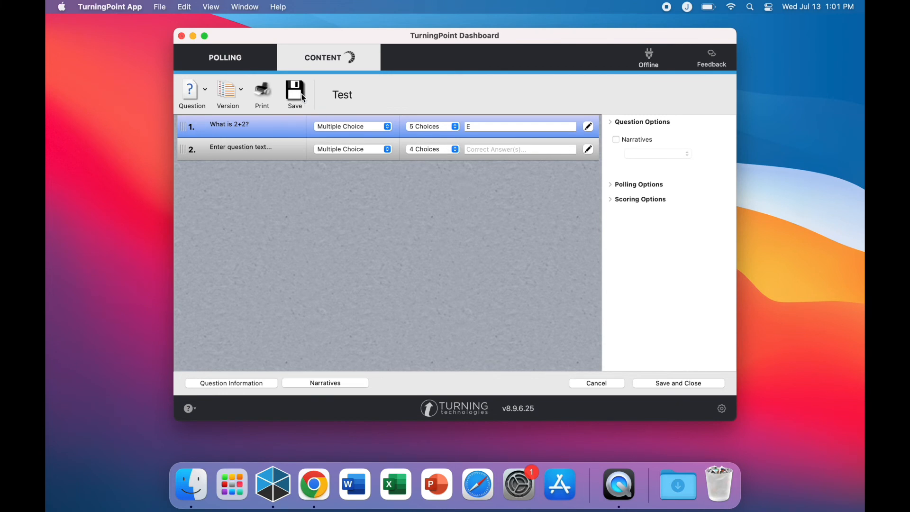
pyautogui.click(262, 93)
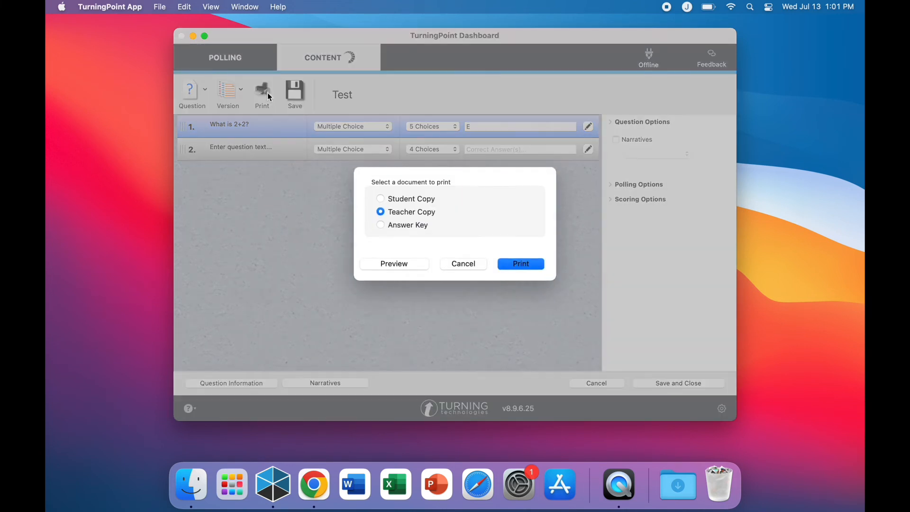
pyautogui.click(380, 225)
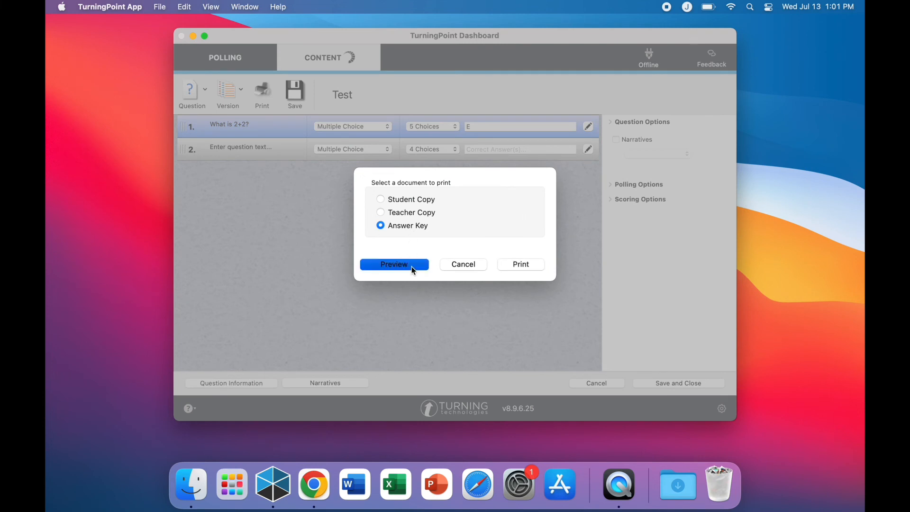
pyautogui.click(394, 264)
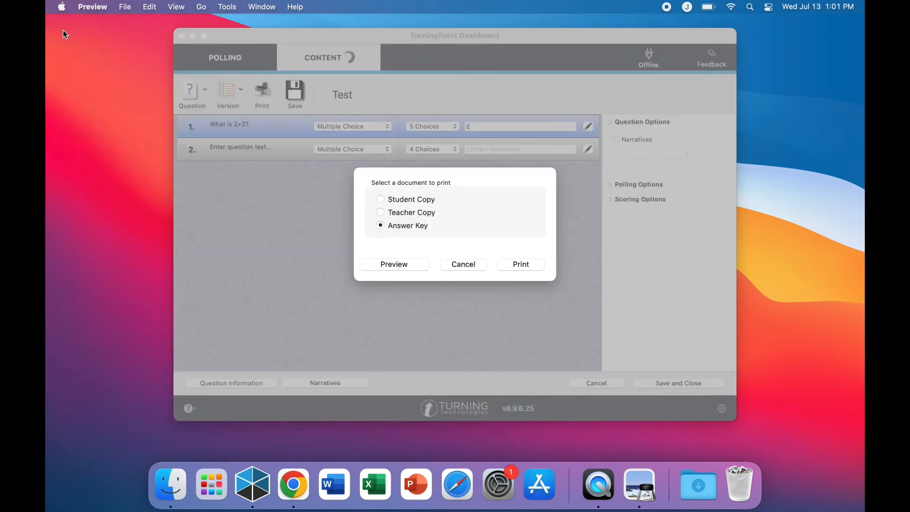
pyautogui.click(463, 264)
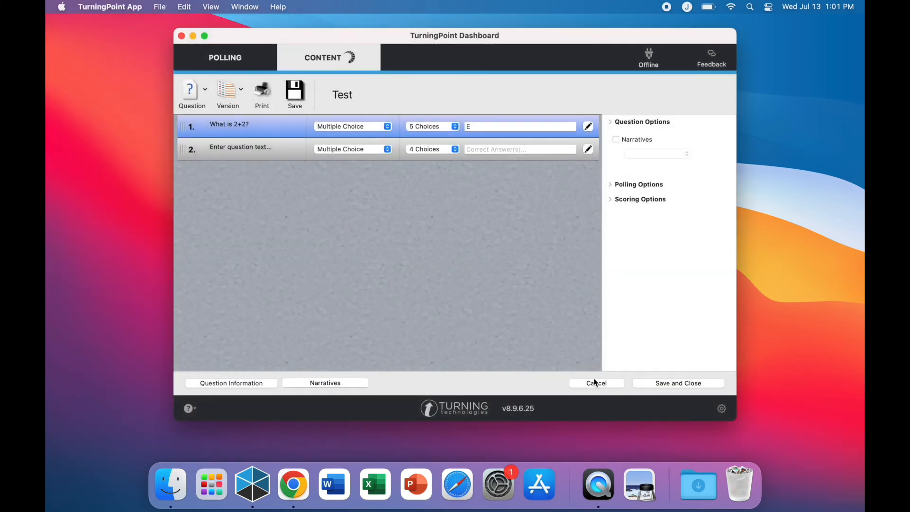
# Save and close the Test list, then view the Act 1.tst overview
pyautogui.click(595, 382)
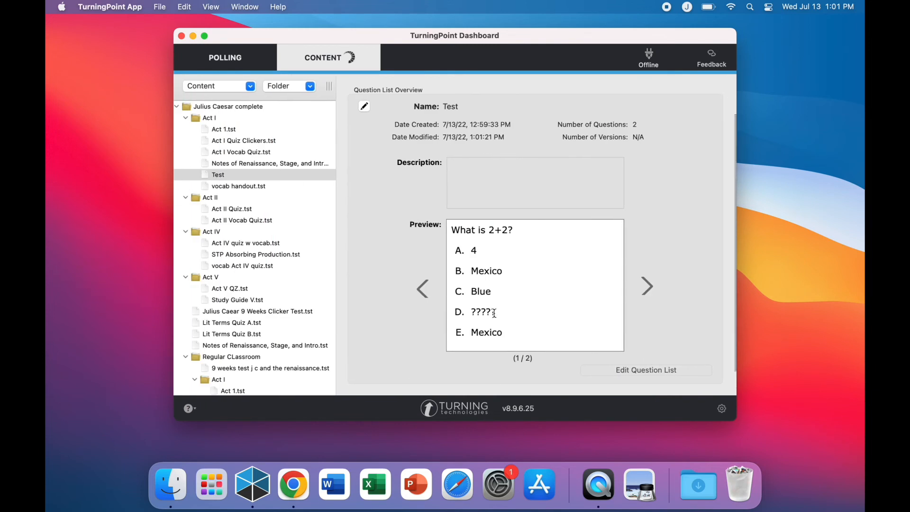
pyautogui.click(225, 129)
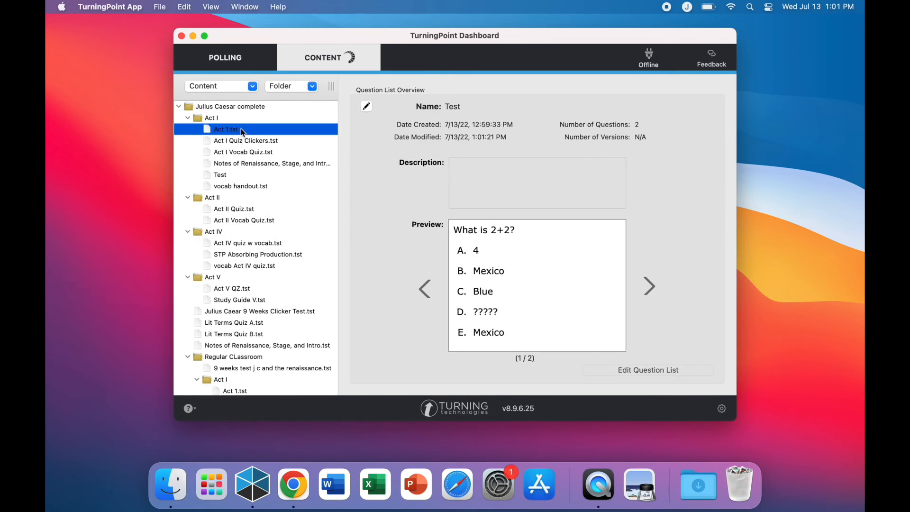
pyautogui.click(225, 129)
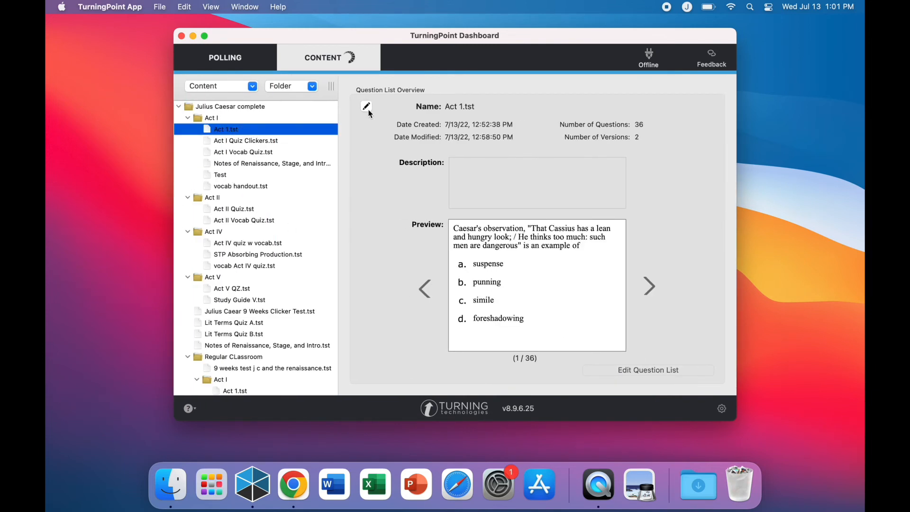